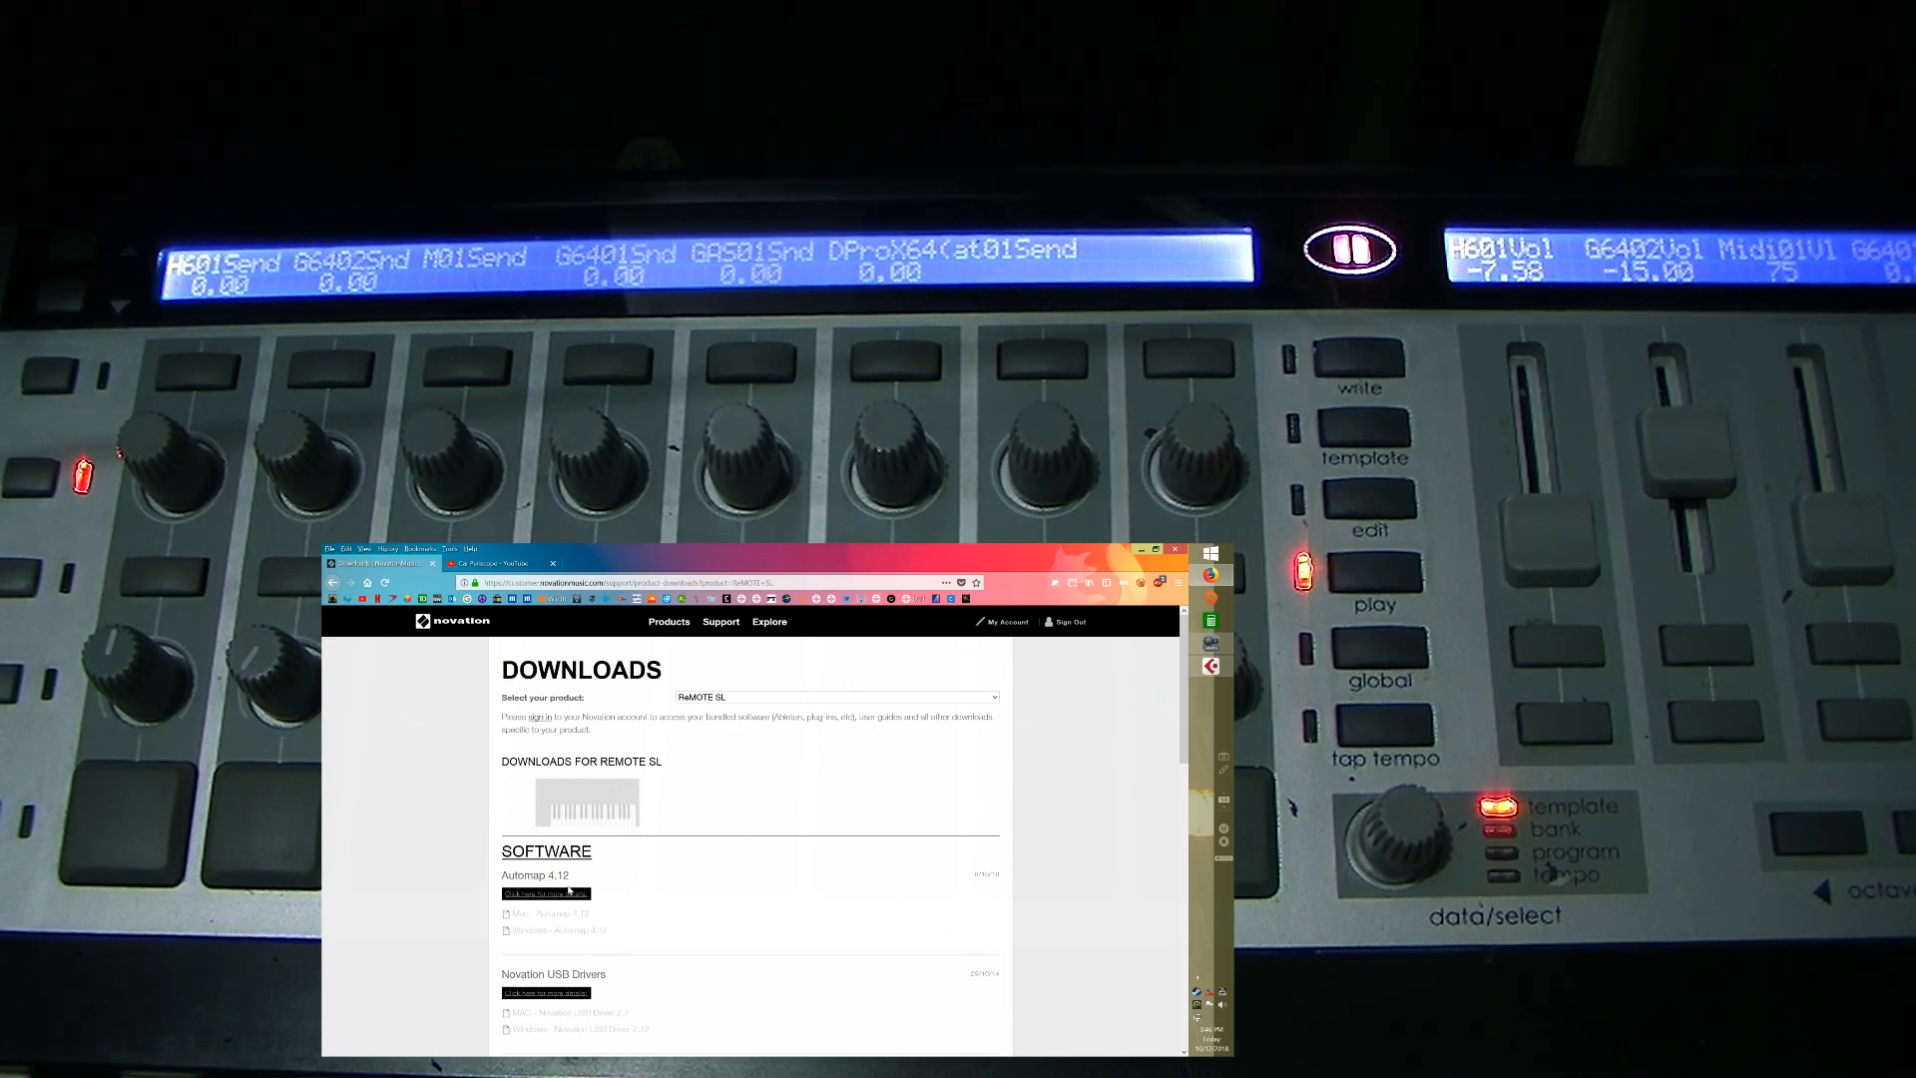
Step: Scroll through the Automap 4 window toward its software setup page
scroll("down", 3)
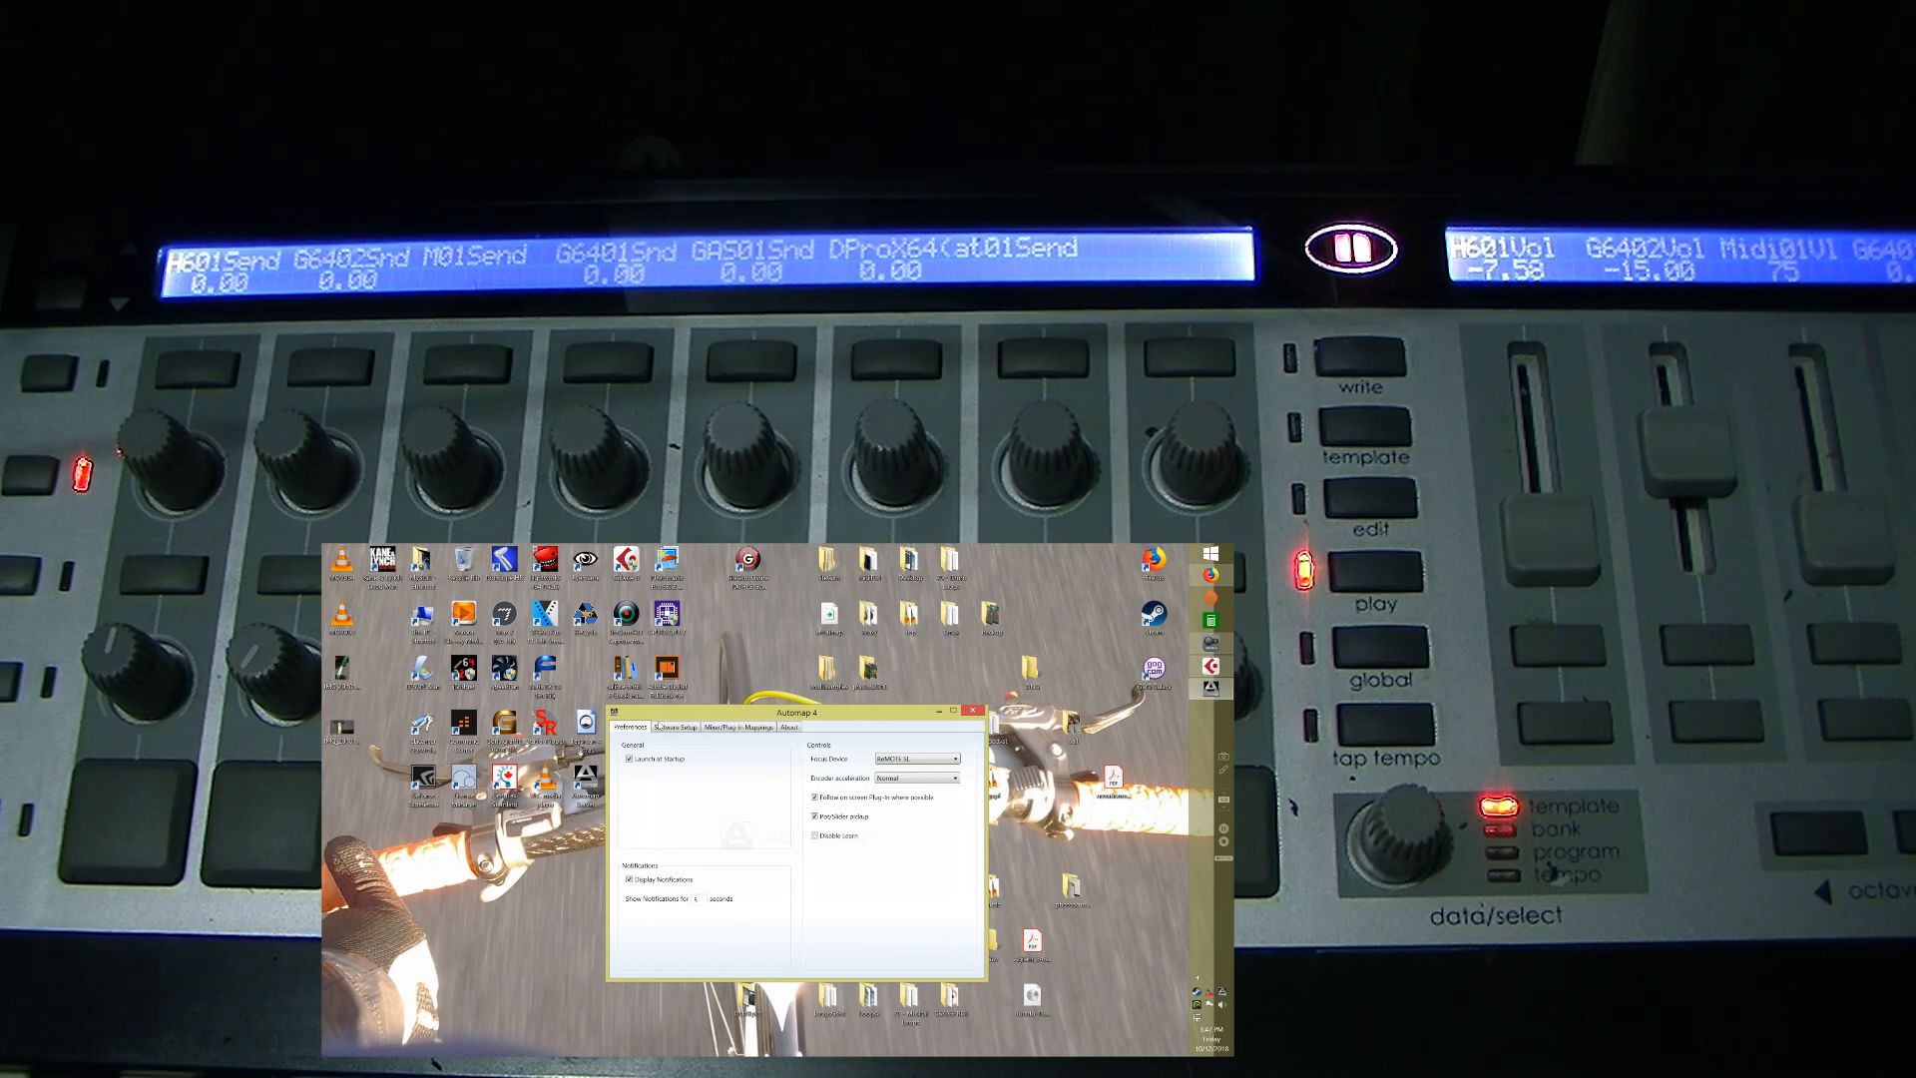
Step: Start the DAW/controller setup wizard and choose the Remote SL as the controller
left_click(672, 726)
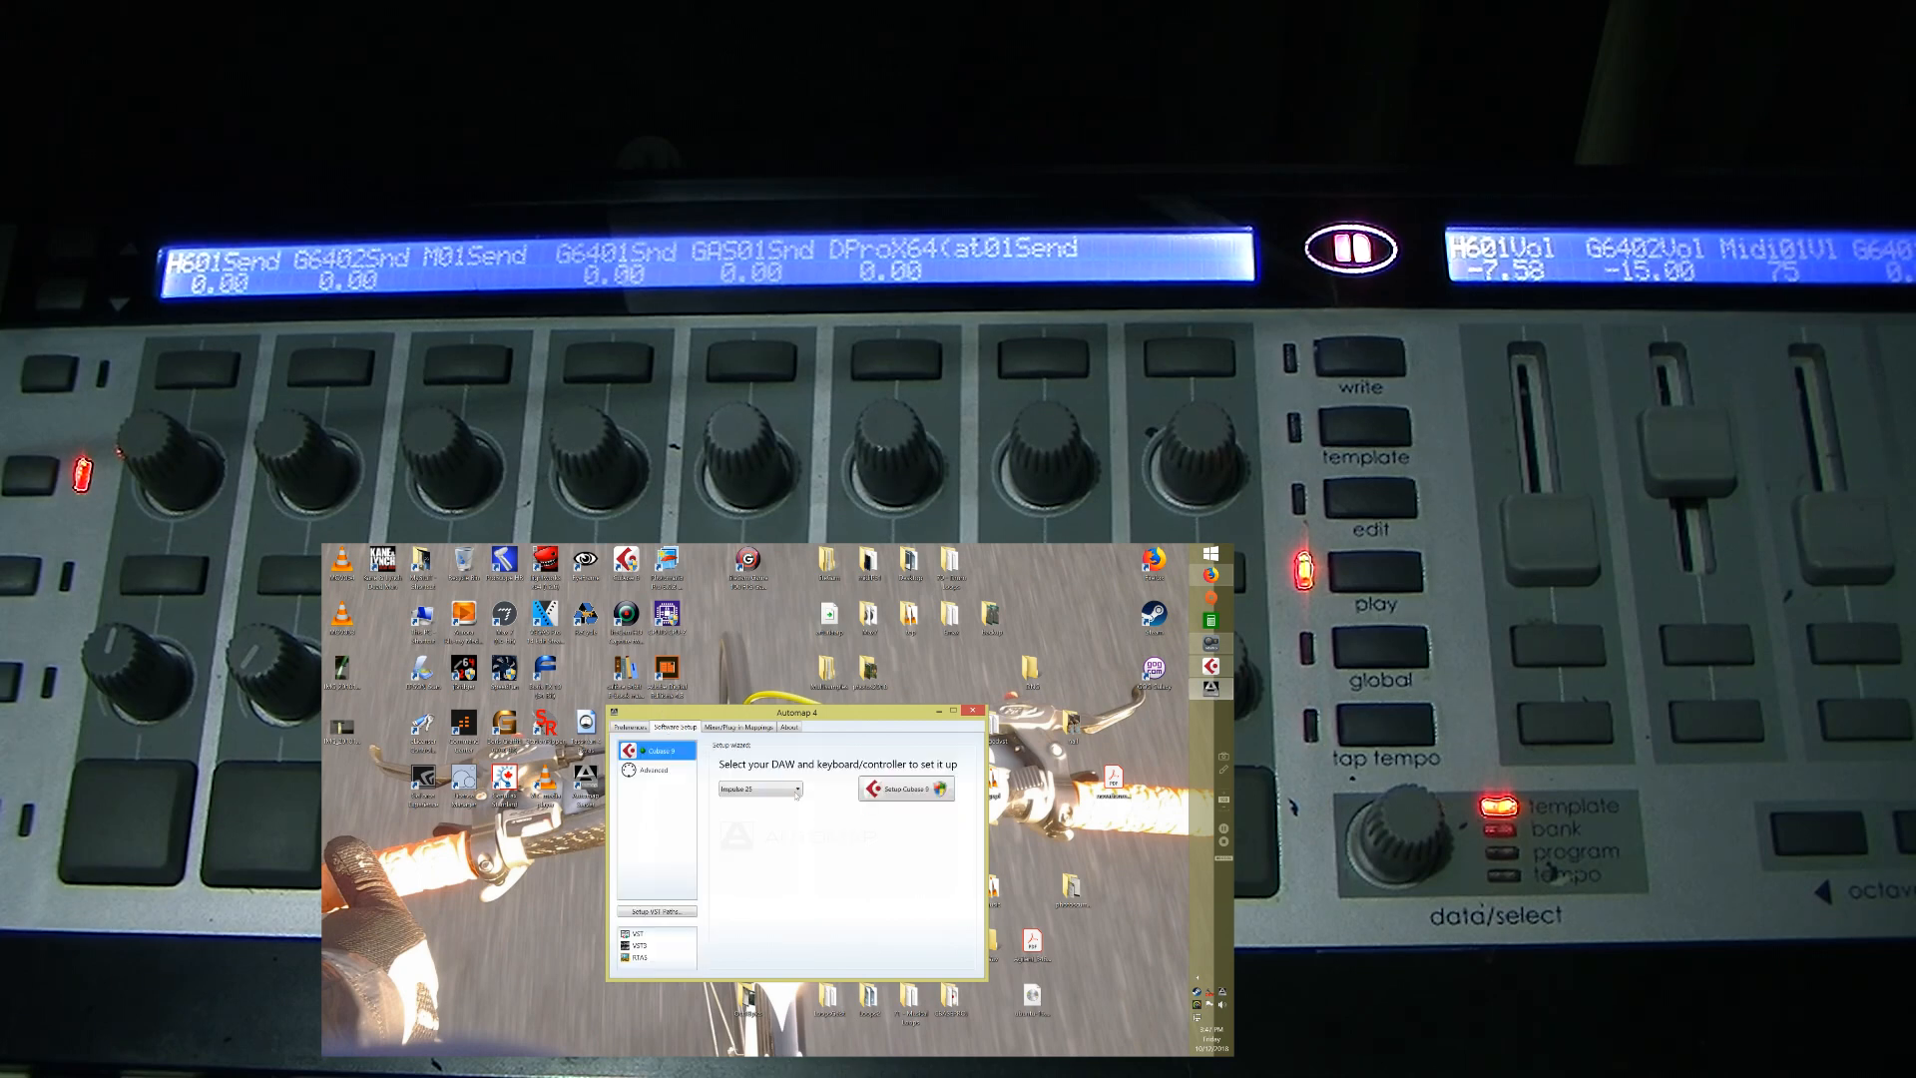
left_click(796, 788)
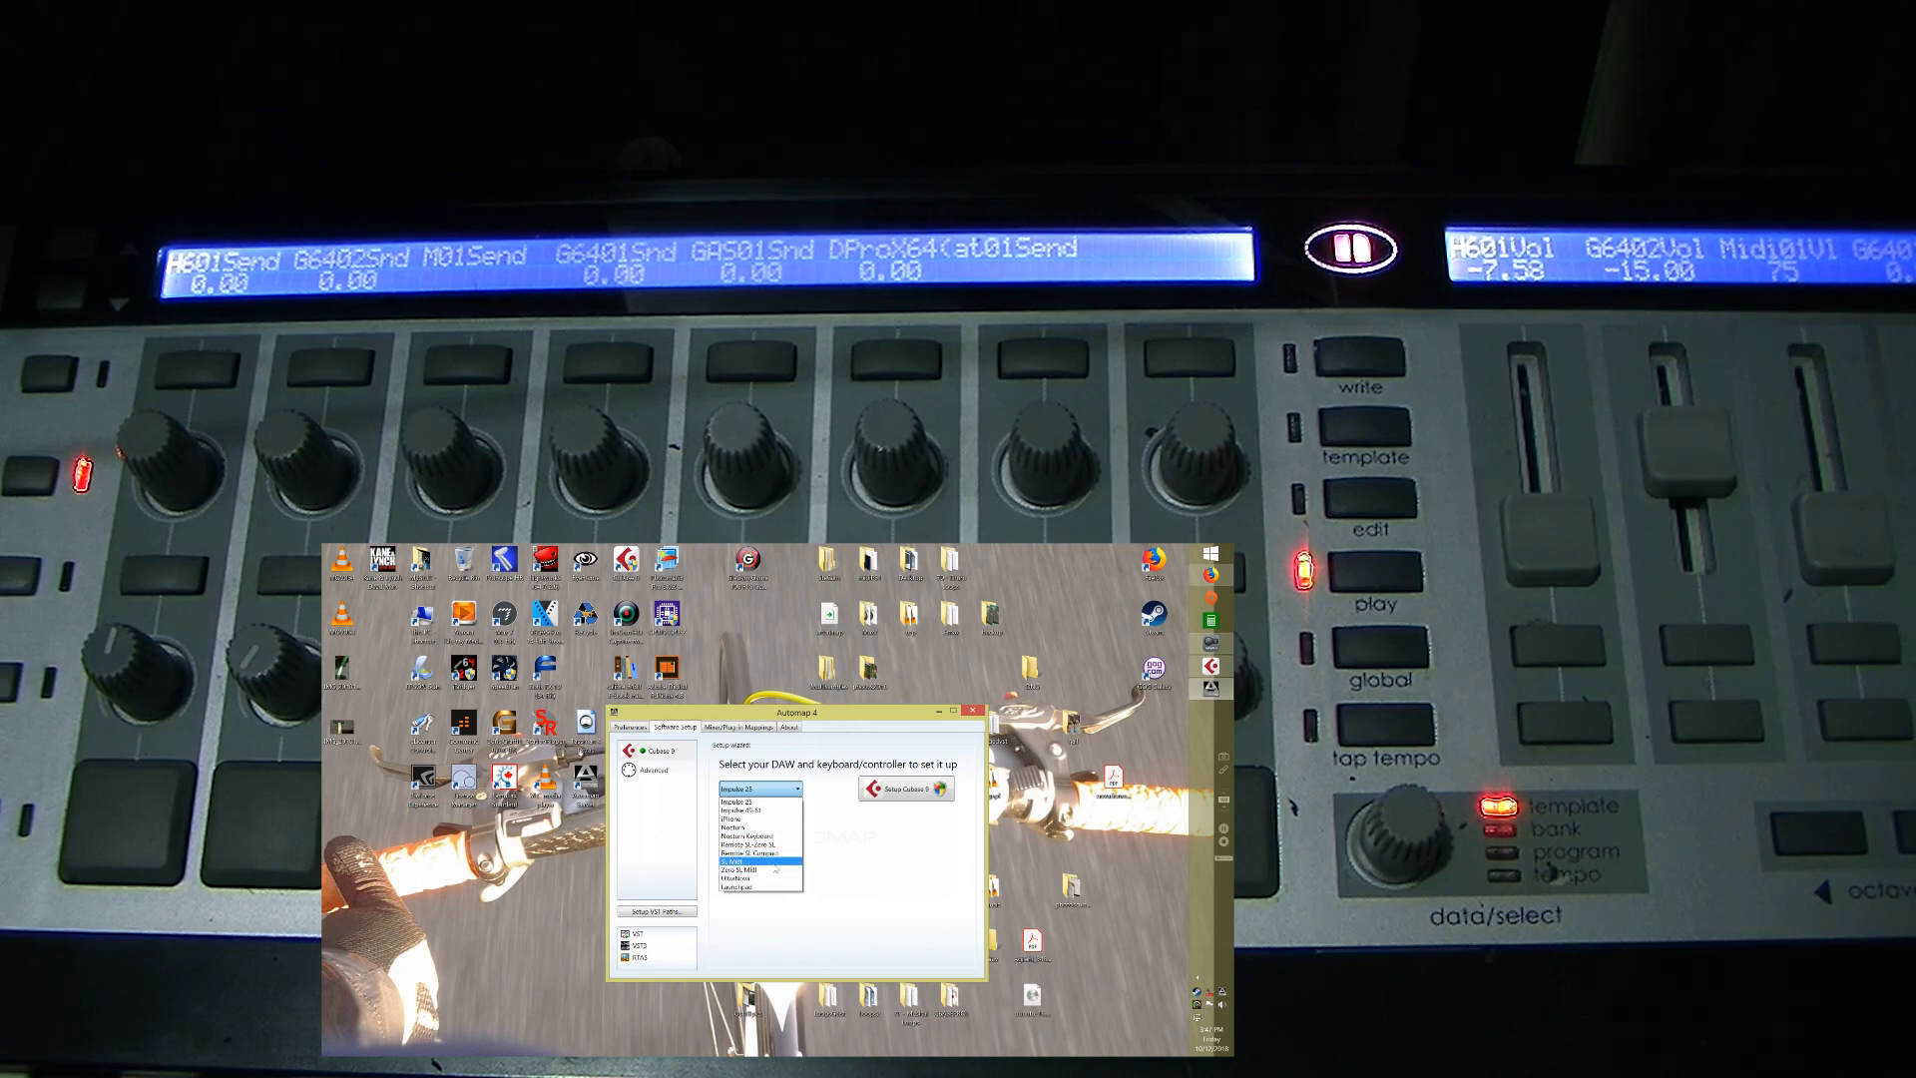
left_click(758, 868)
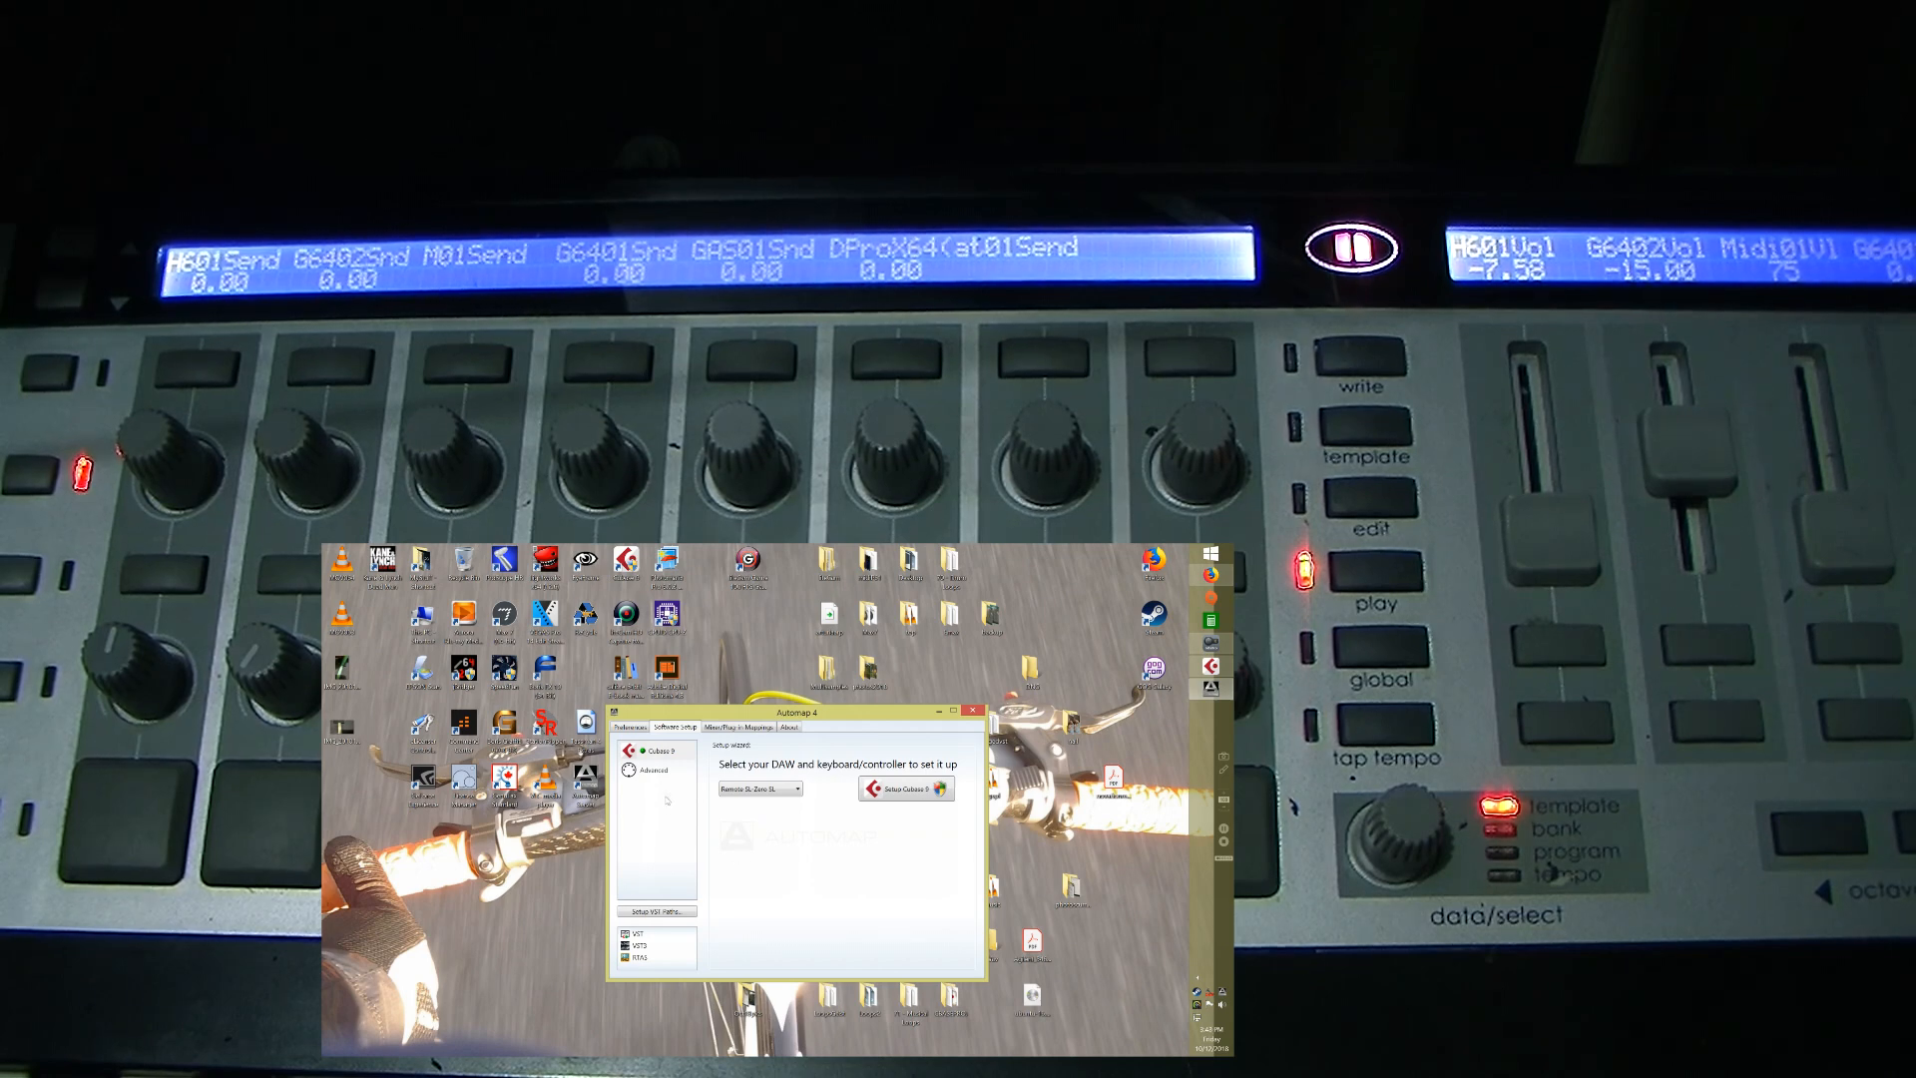
Step: Show the advanced MIDI port settings and begin editing the VST plug-in folders
left_click(649, 770)
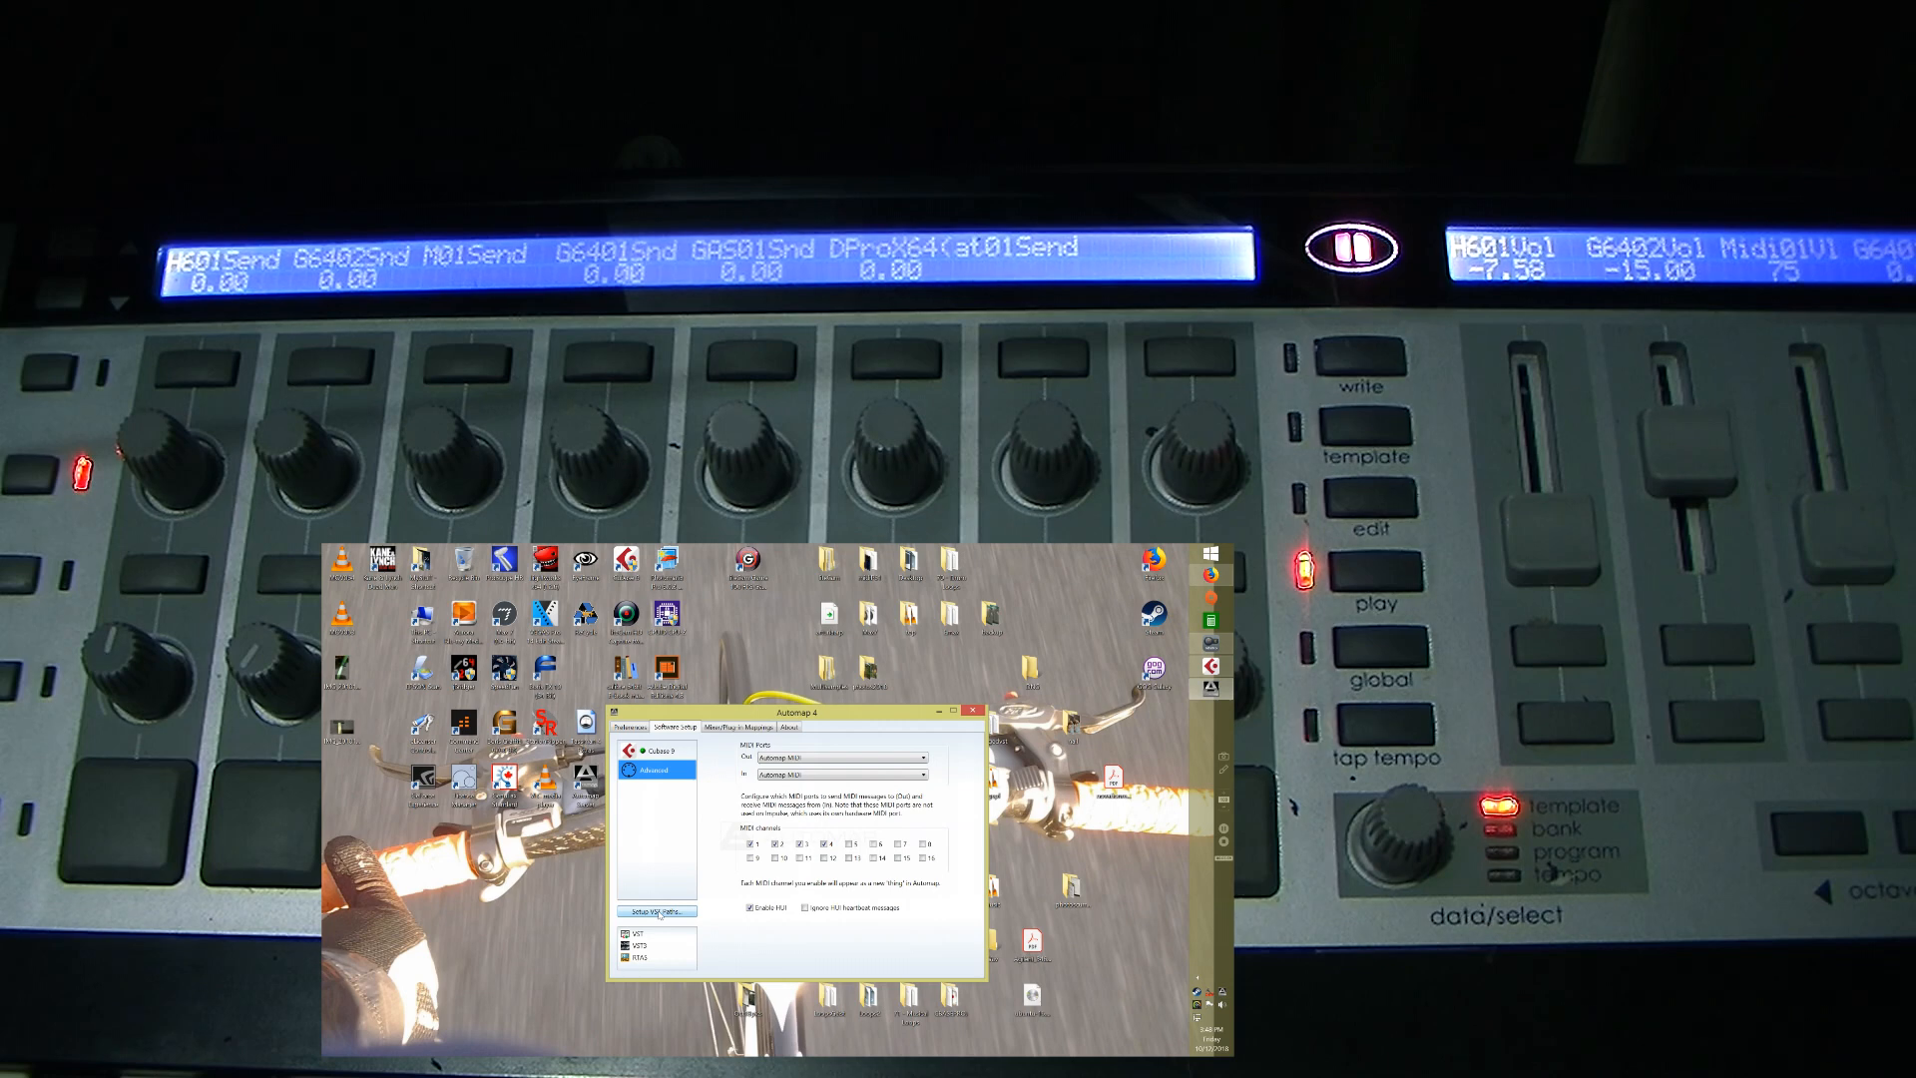
left_click(655, 910)
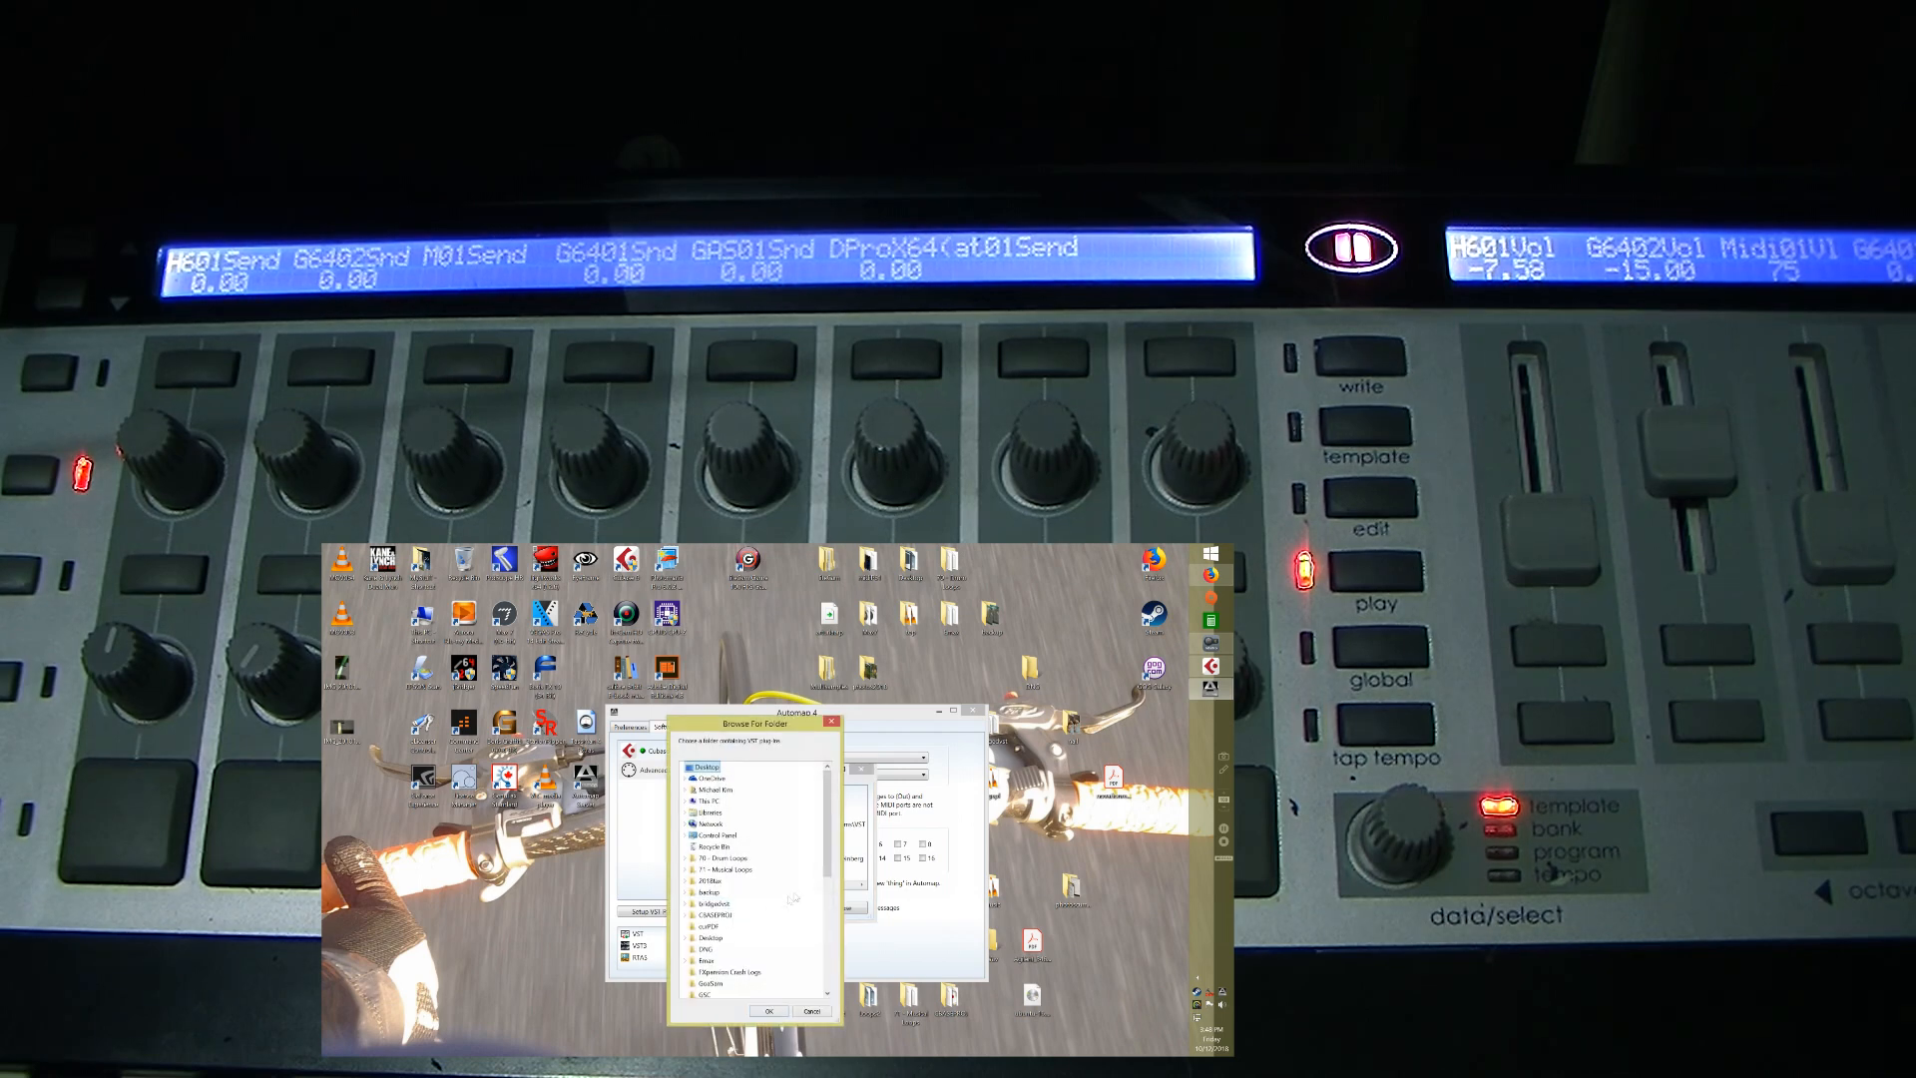
Step: Finish editing the VST folders so the found plug-ins and their paths are listed
scroll("down", 3)
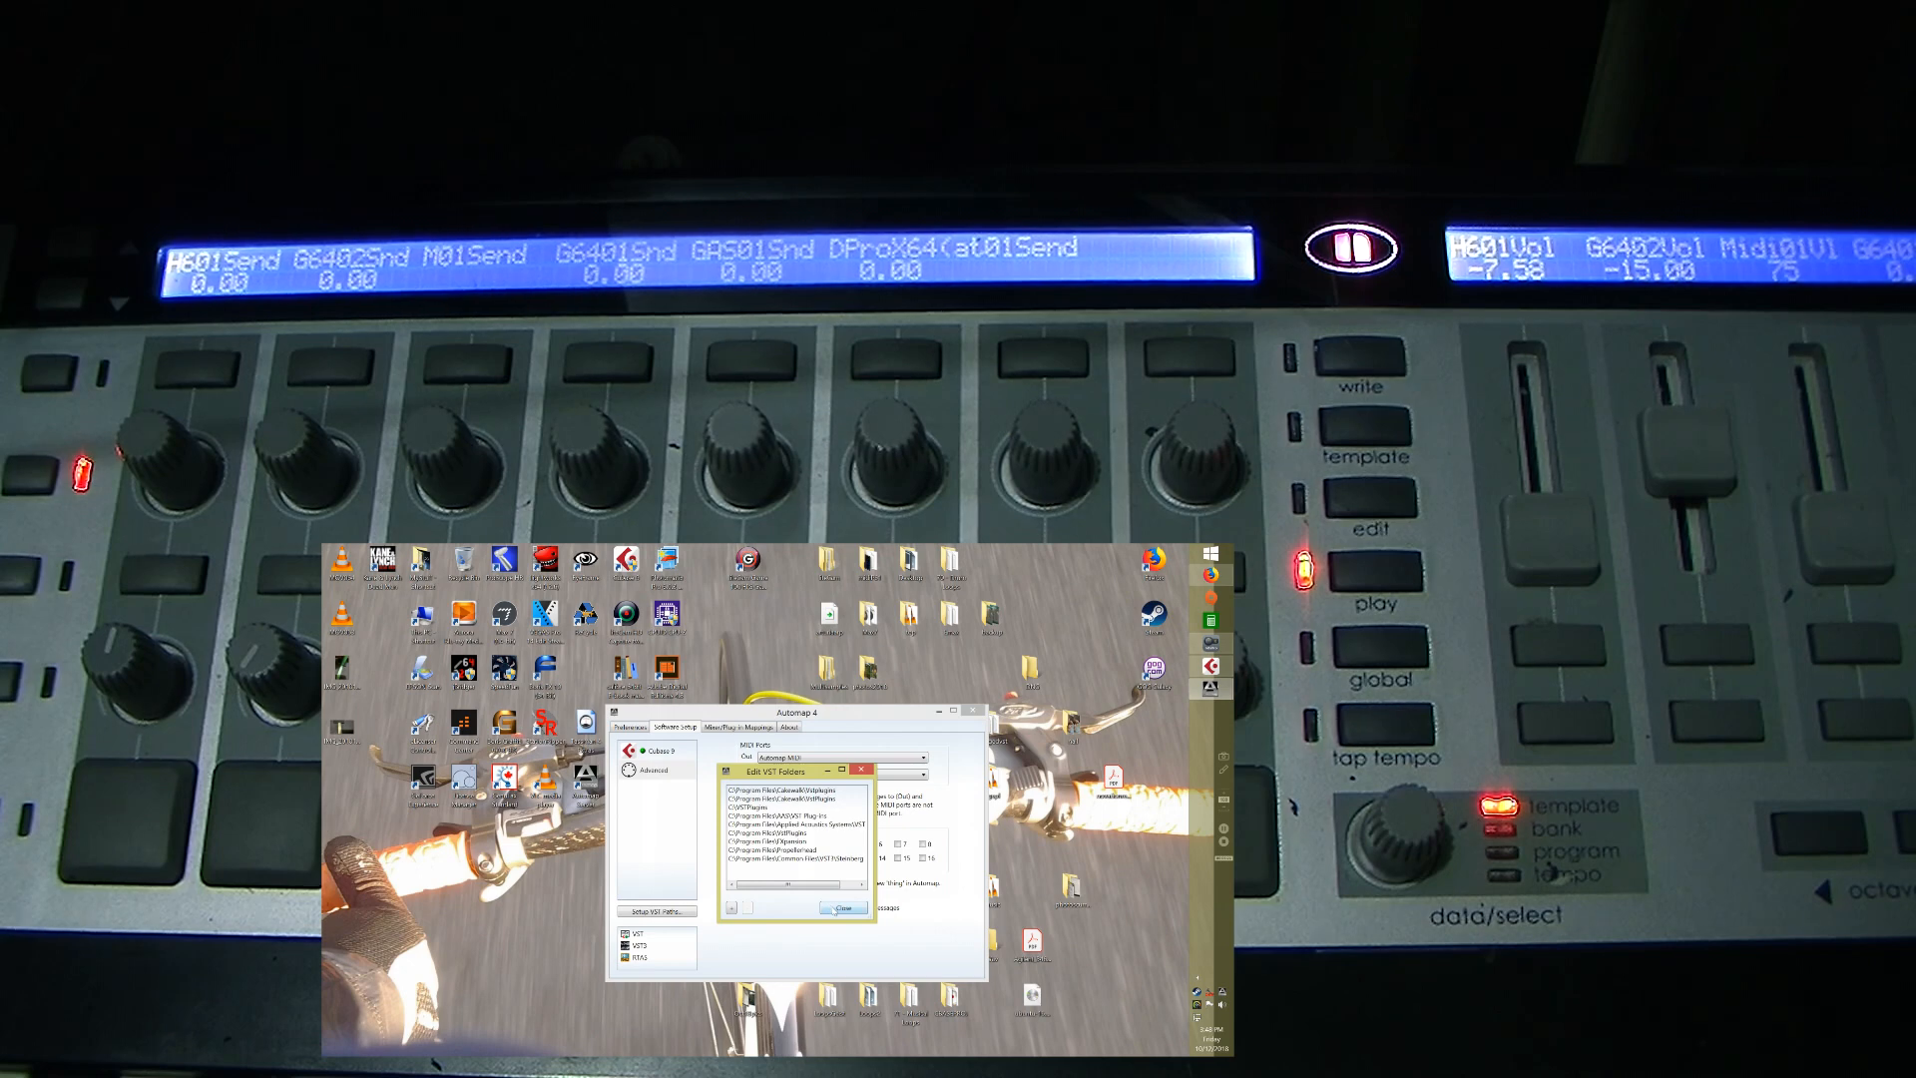
left_click(842, 906)
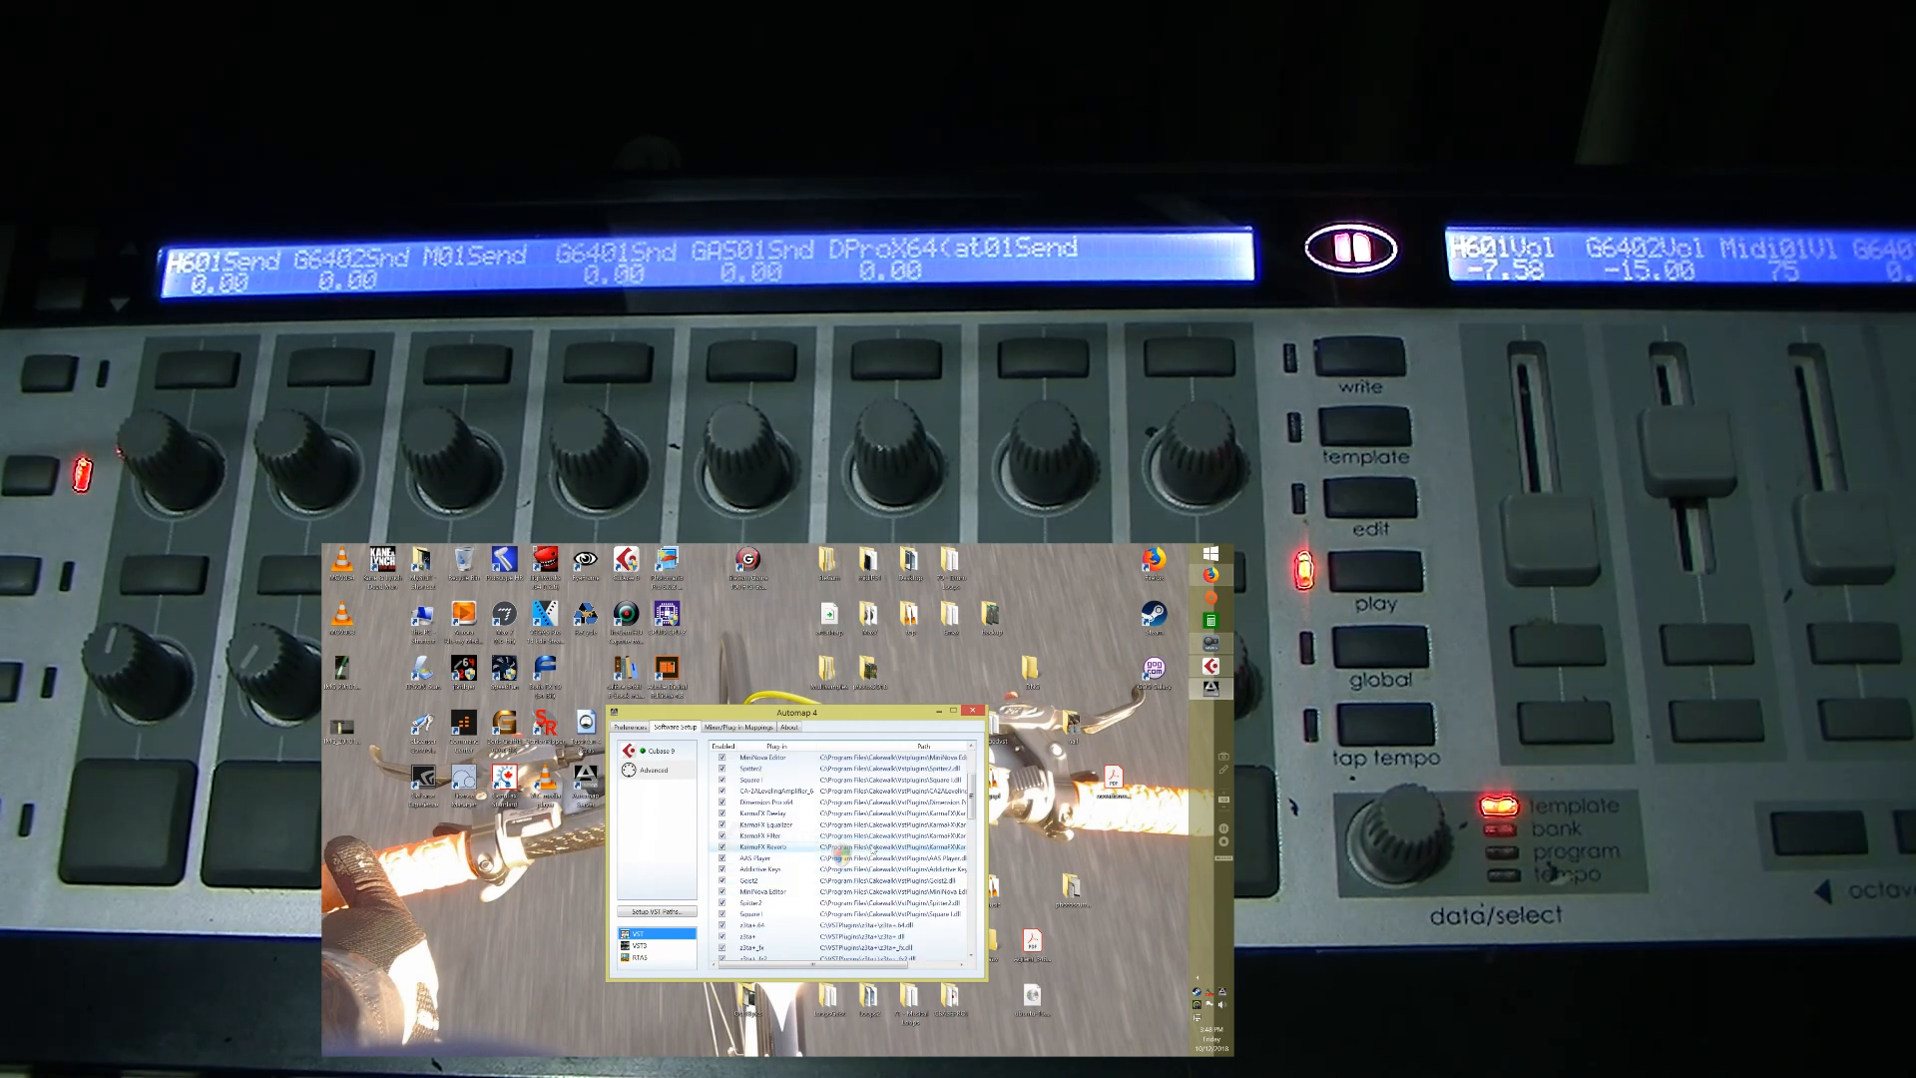
Step: Review the VST3 plug-ins list, then view the Automap version information
left_click(640, 946)
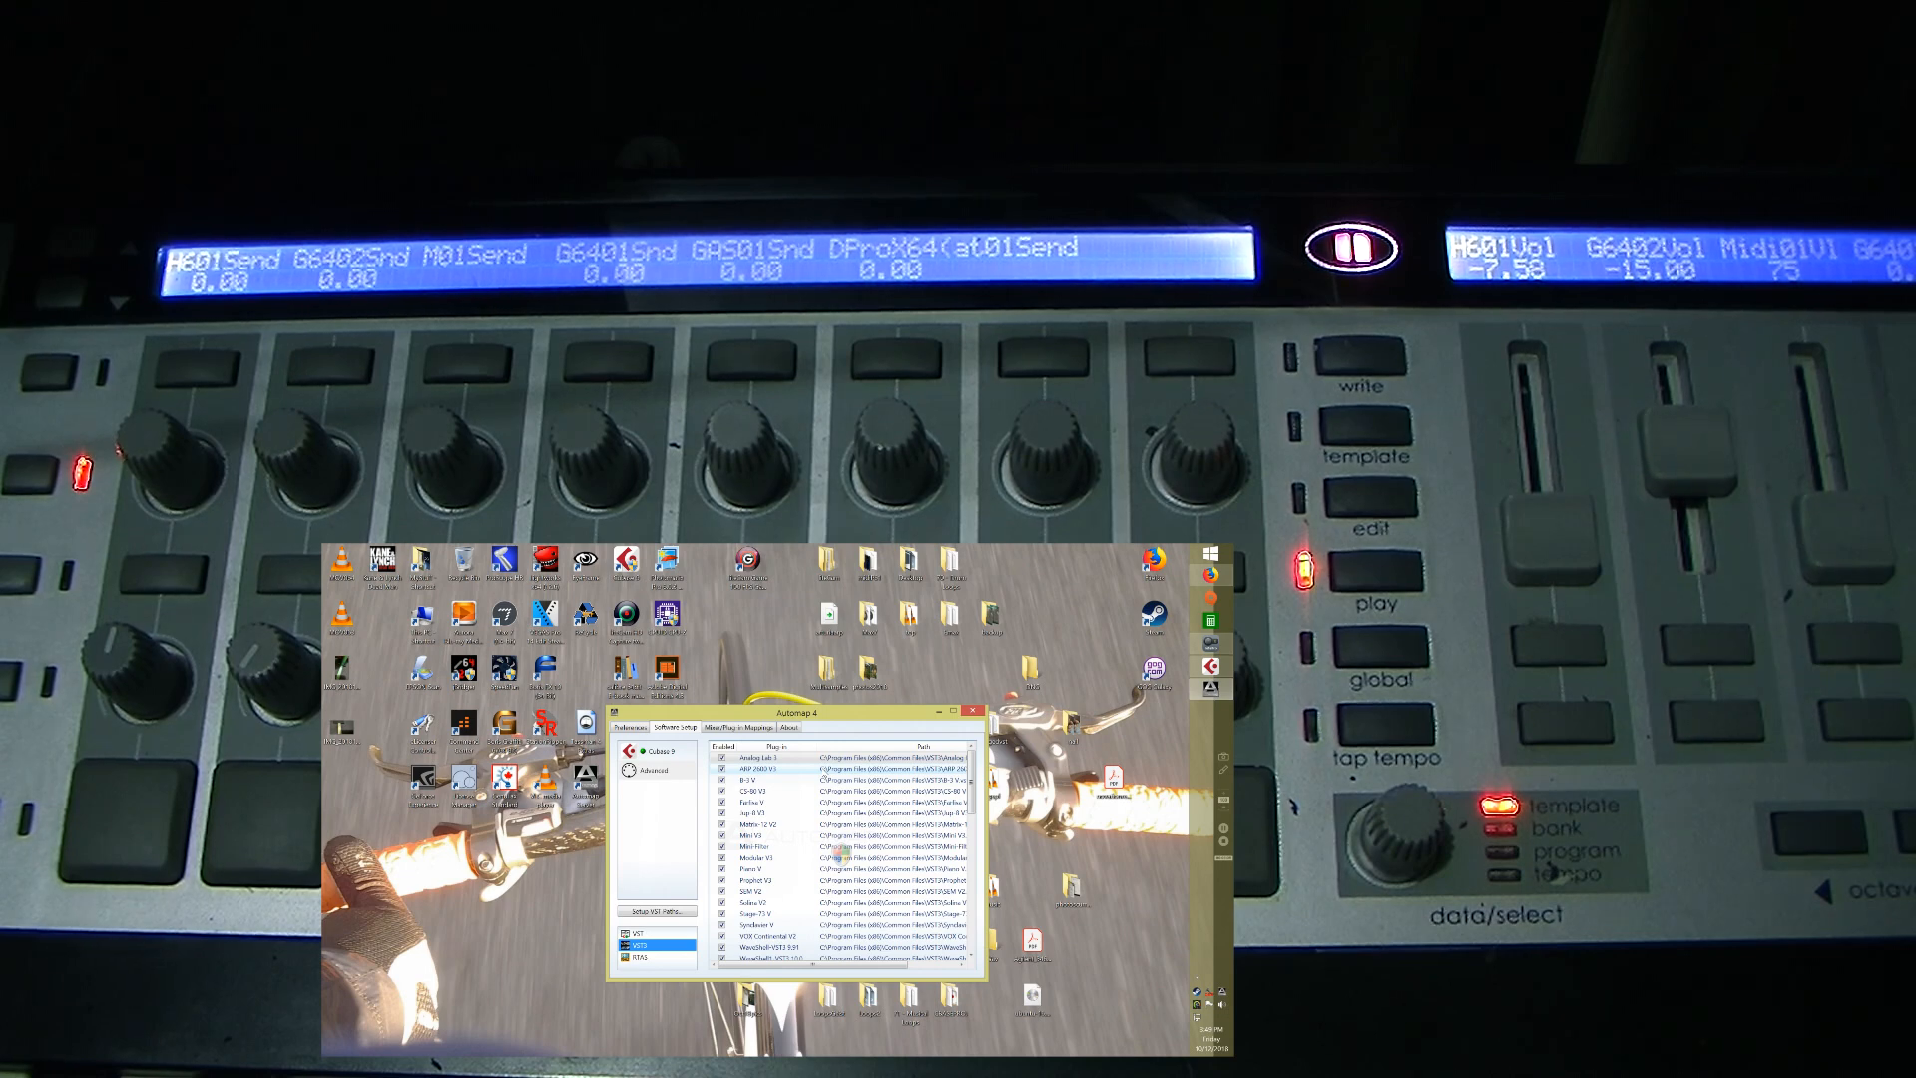
left_click(790, 726)
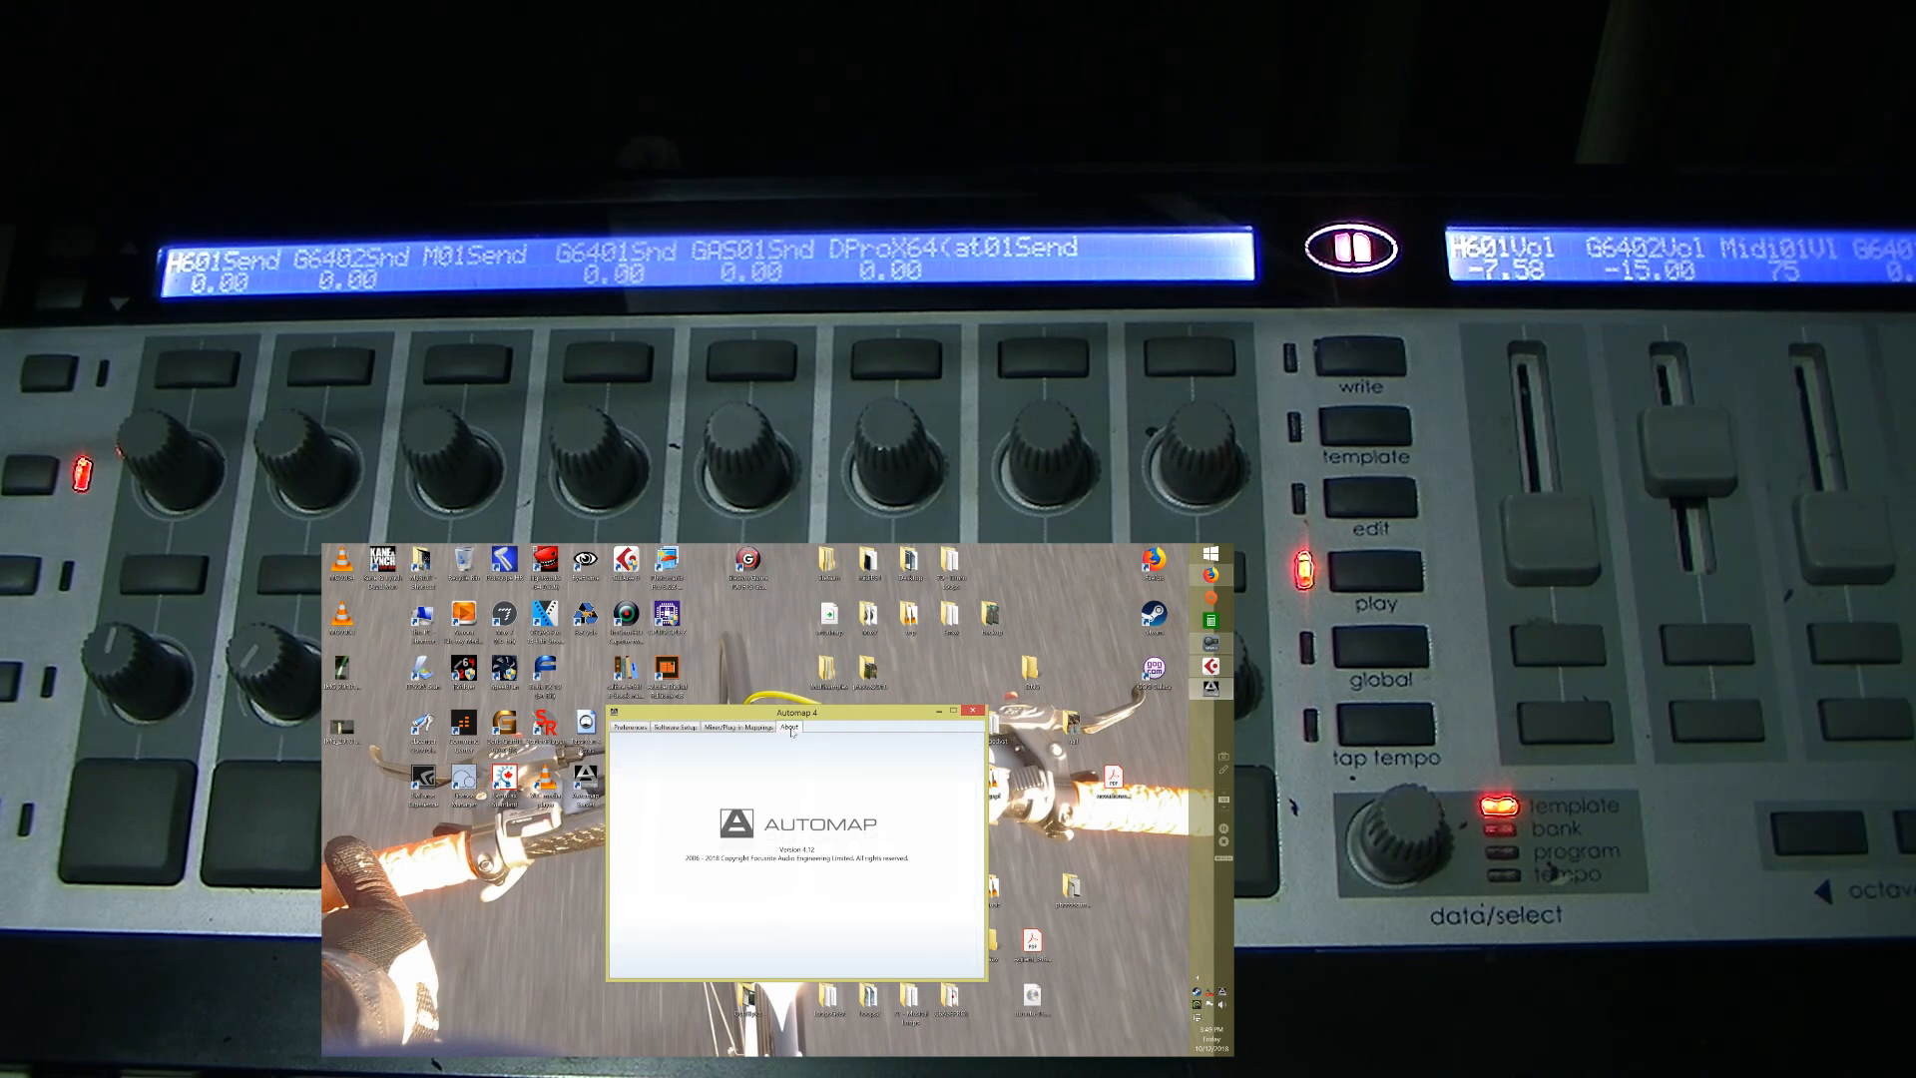
Step: Show the mapped plug-ins list and switch to the Cubase project with Matrix-12 V
left_click(736, 728)
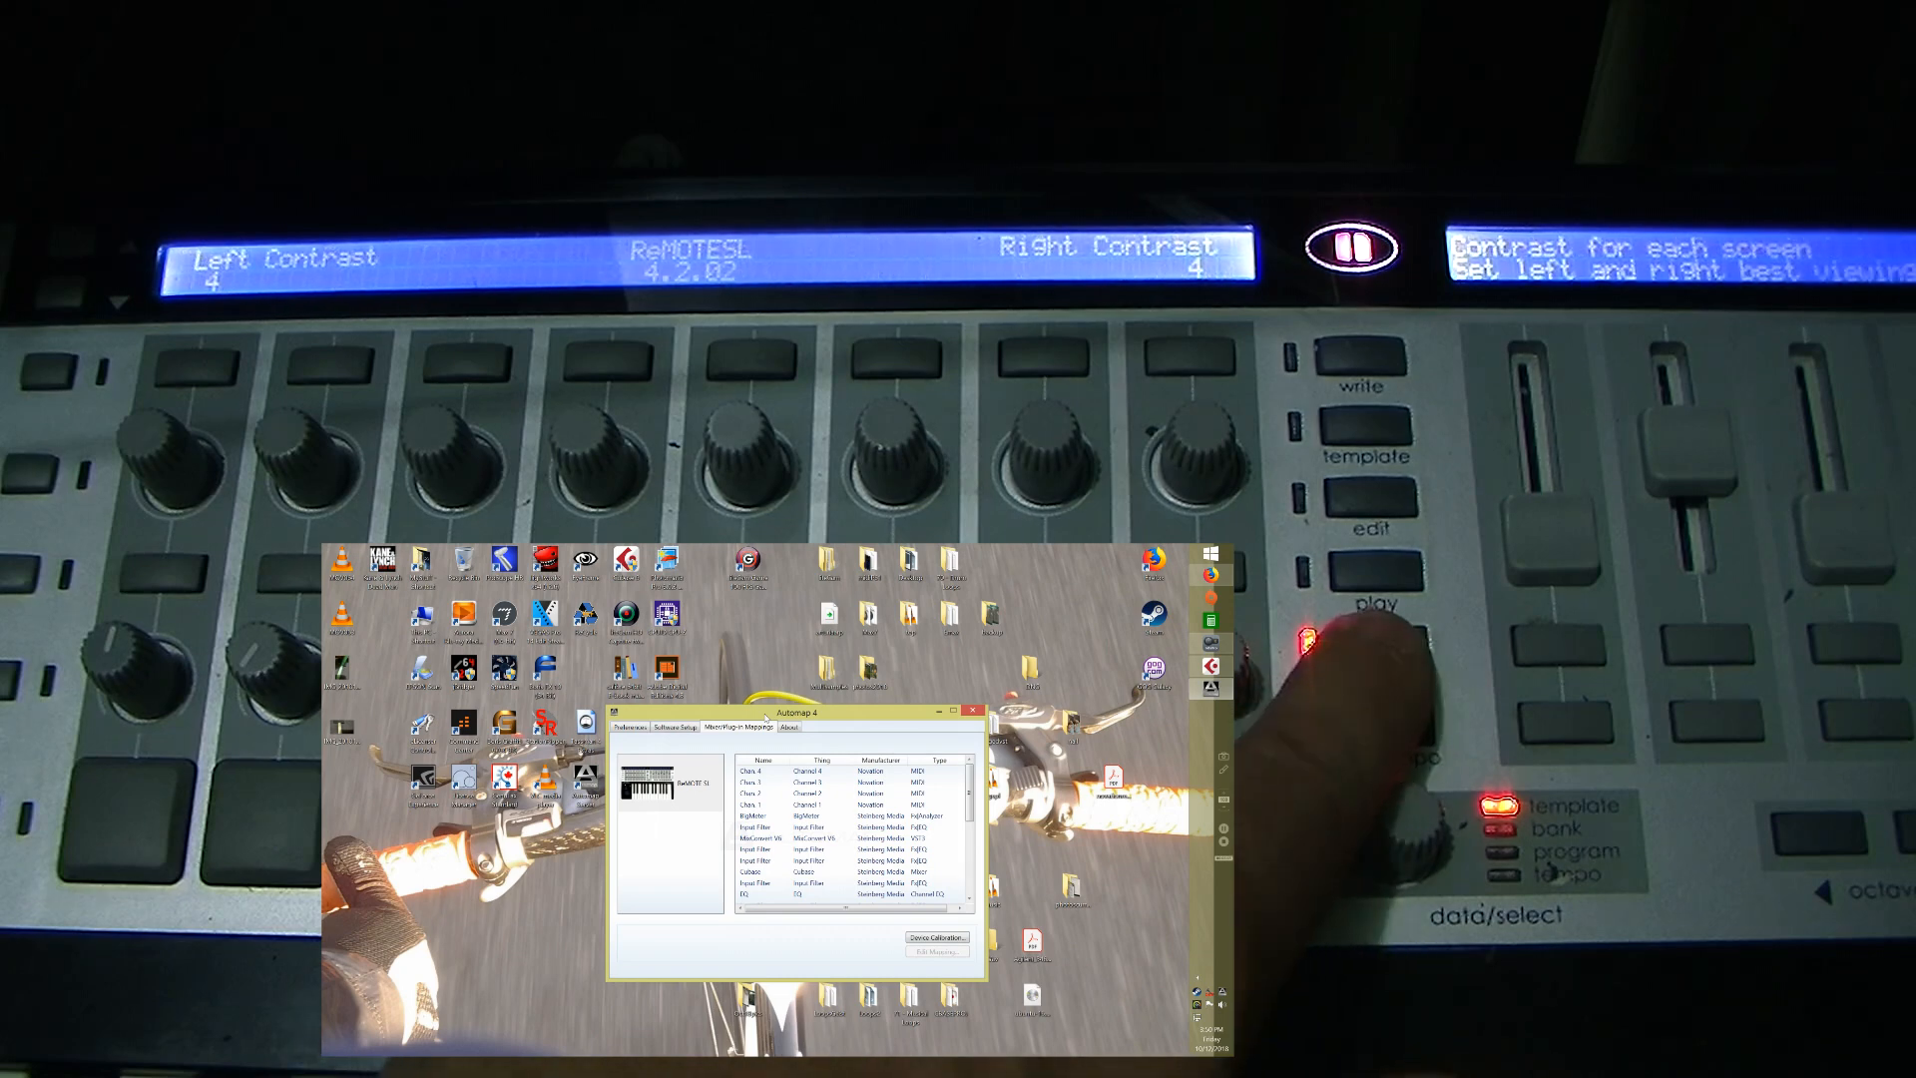
left_click(1356, 678)
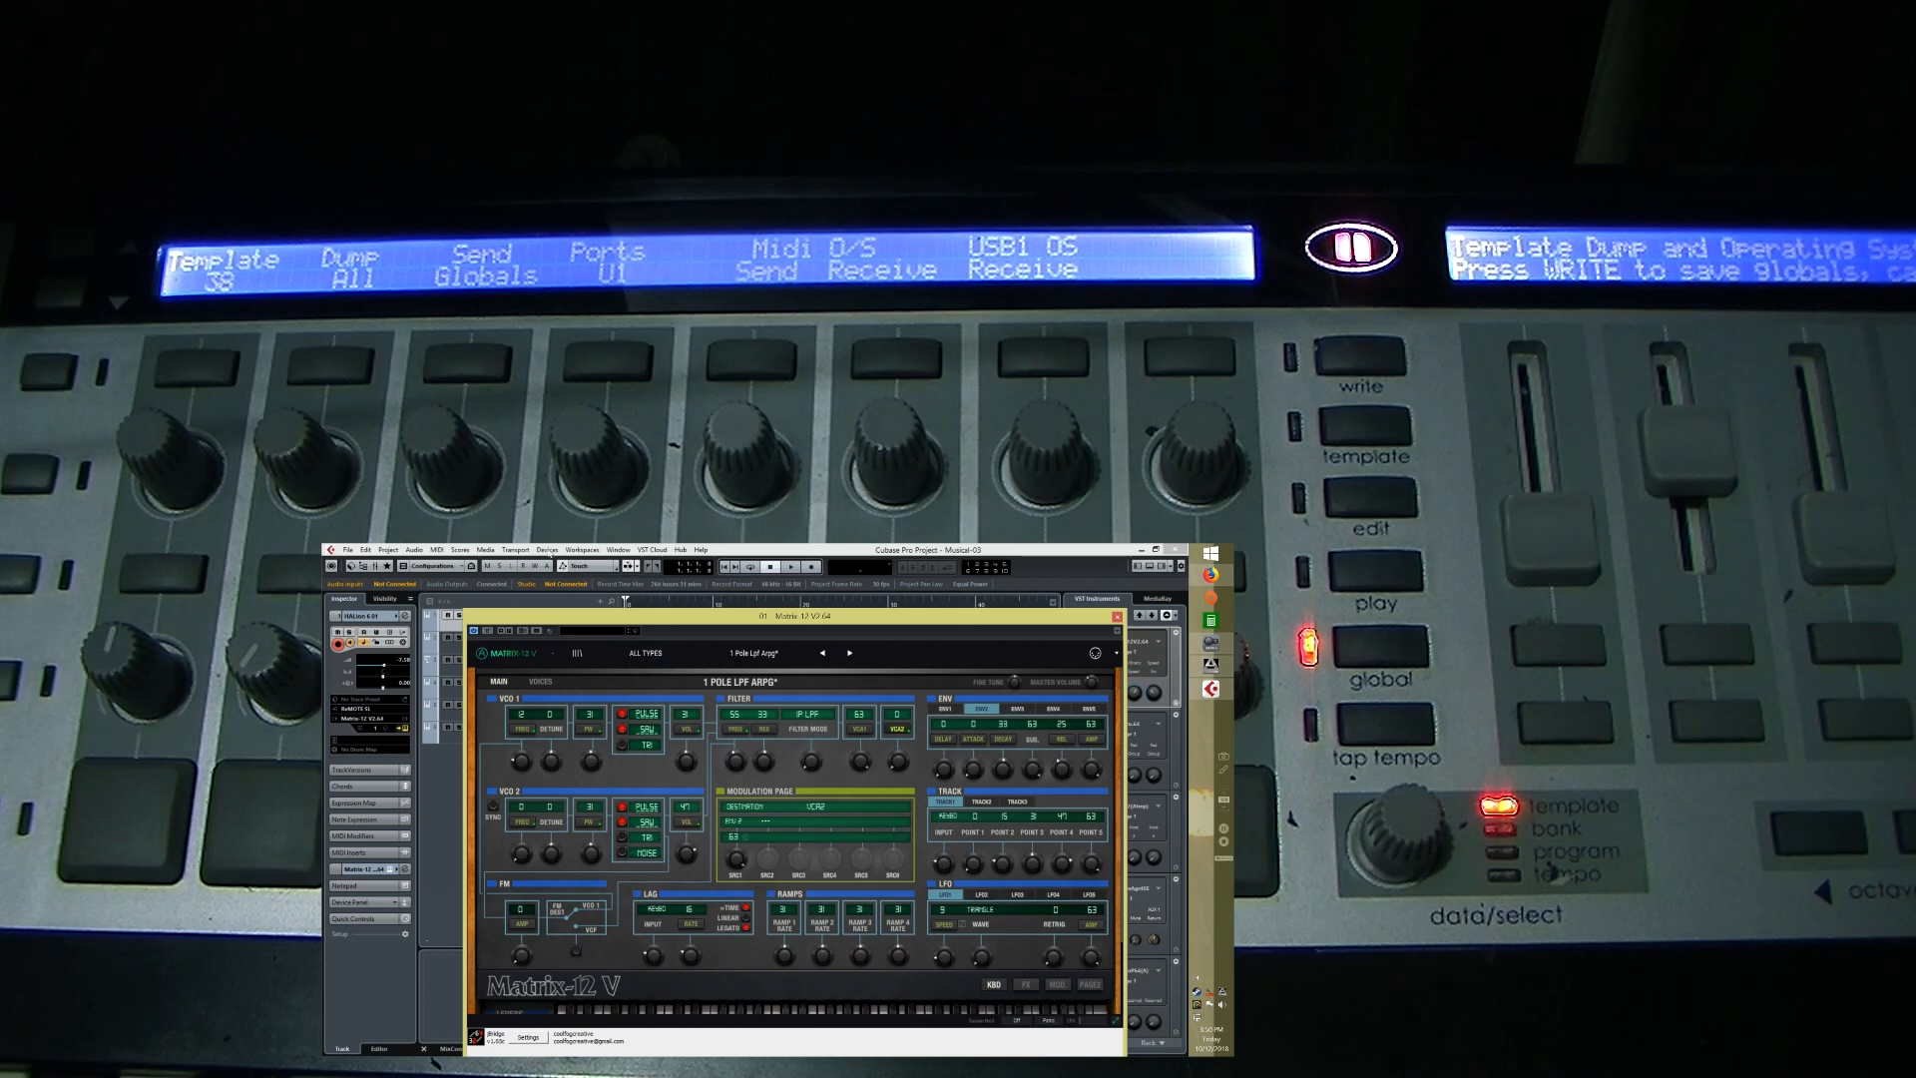
left_click(547, 549)
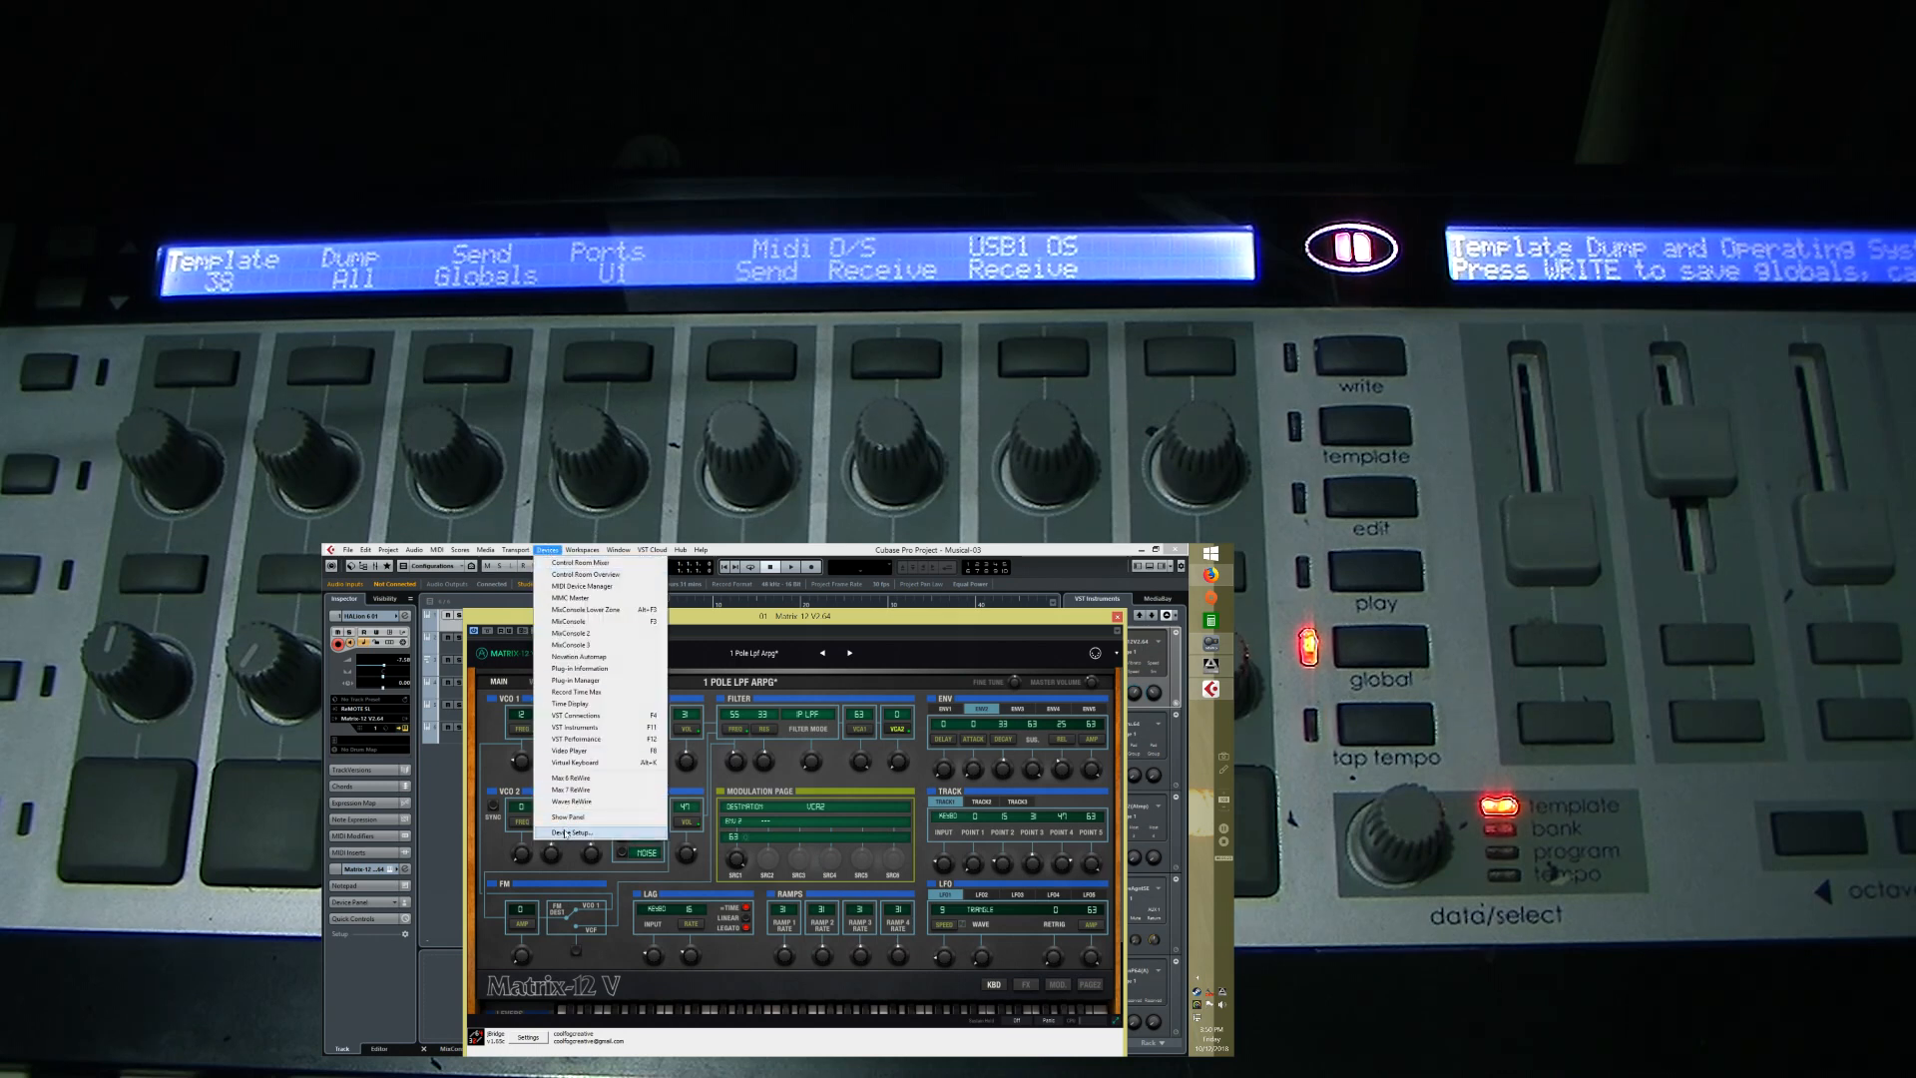
left_click(569, 832)
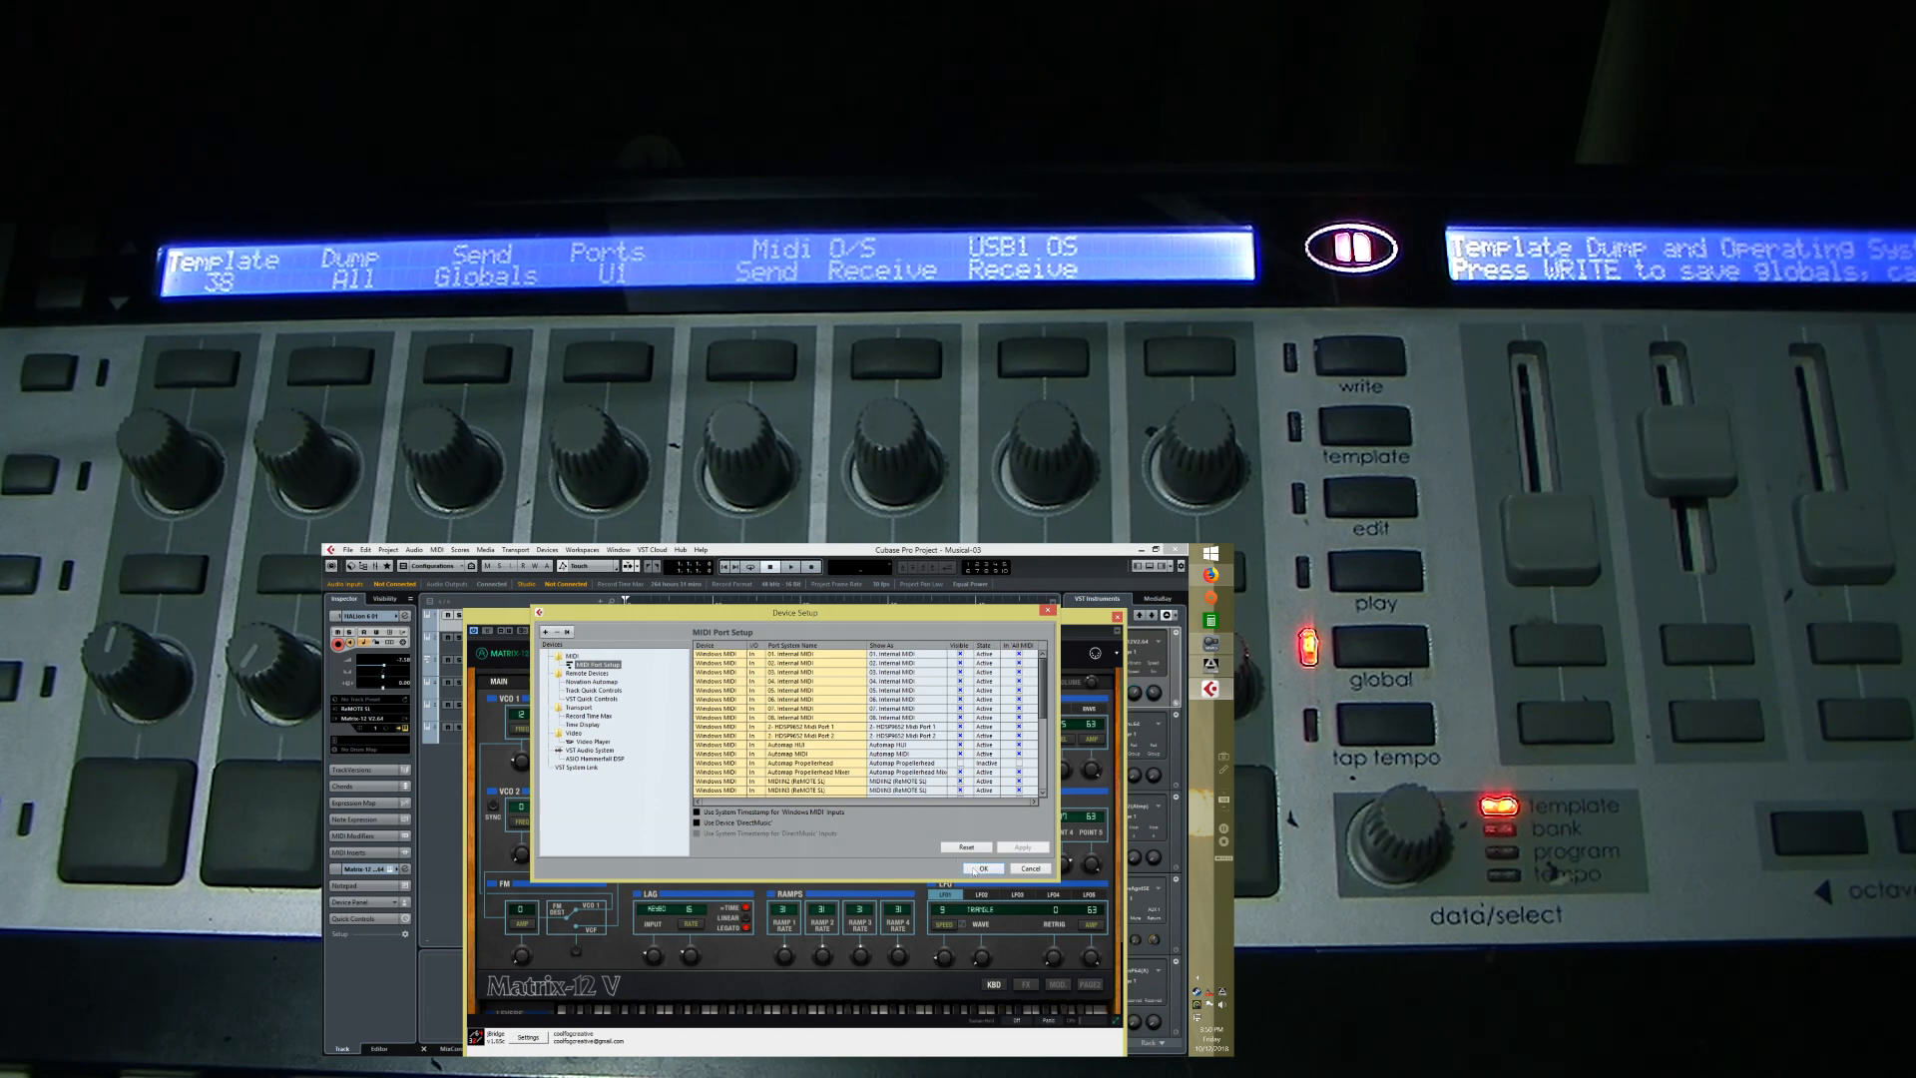
left_click(982, 868)
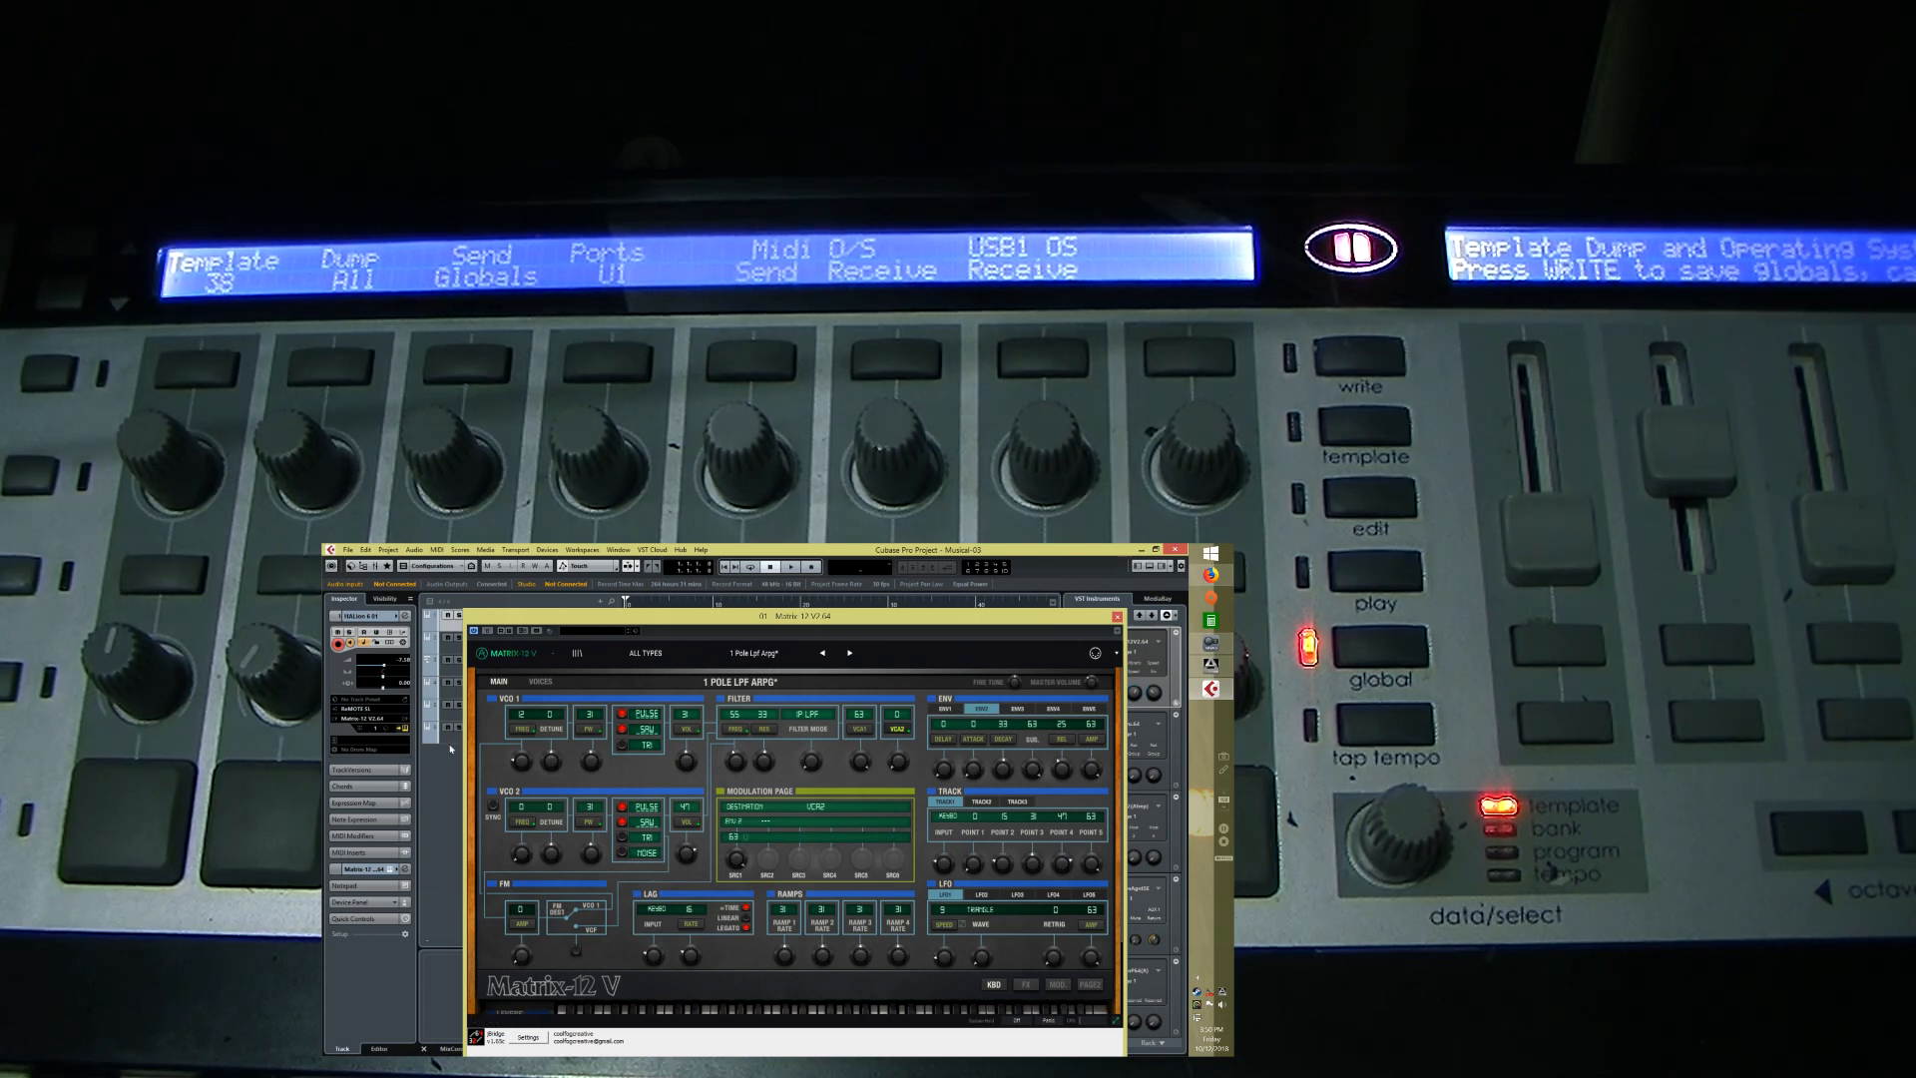
left_click(367, 707)
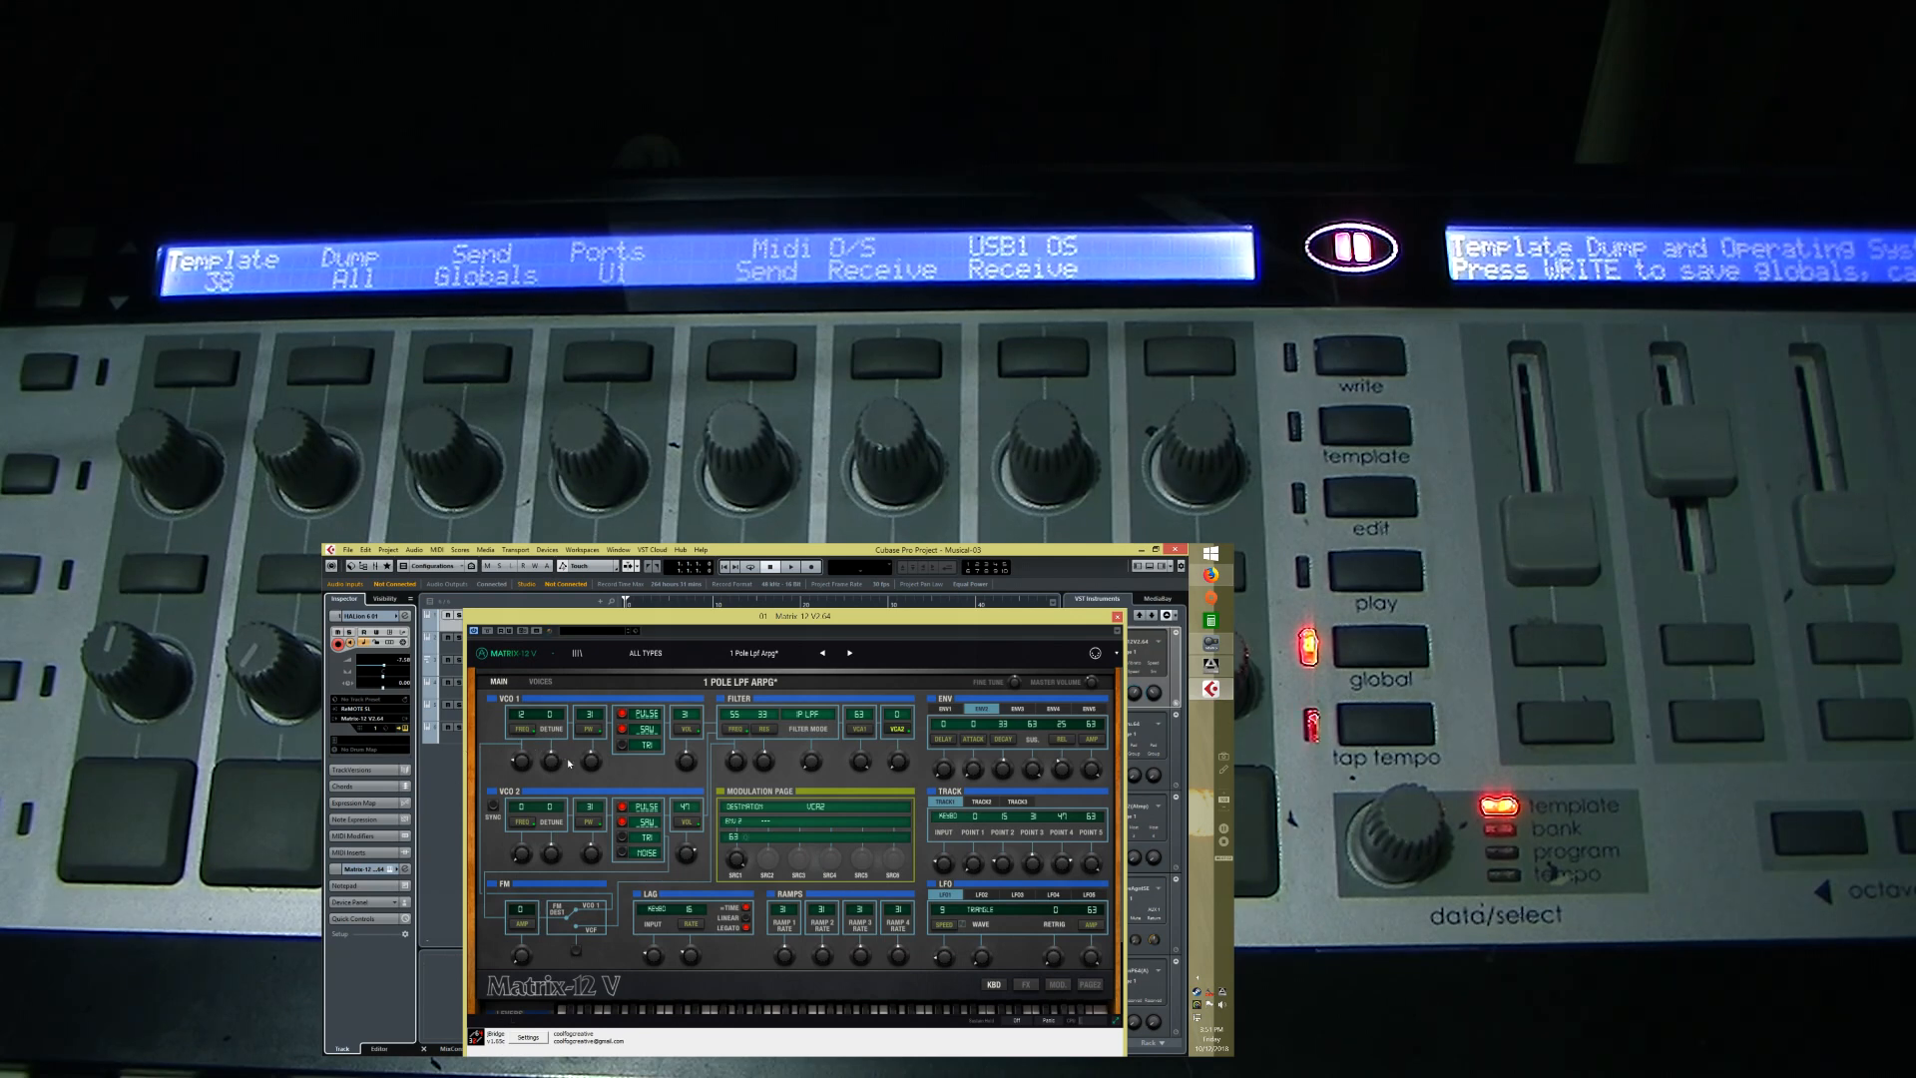
left_click(848, 653)
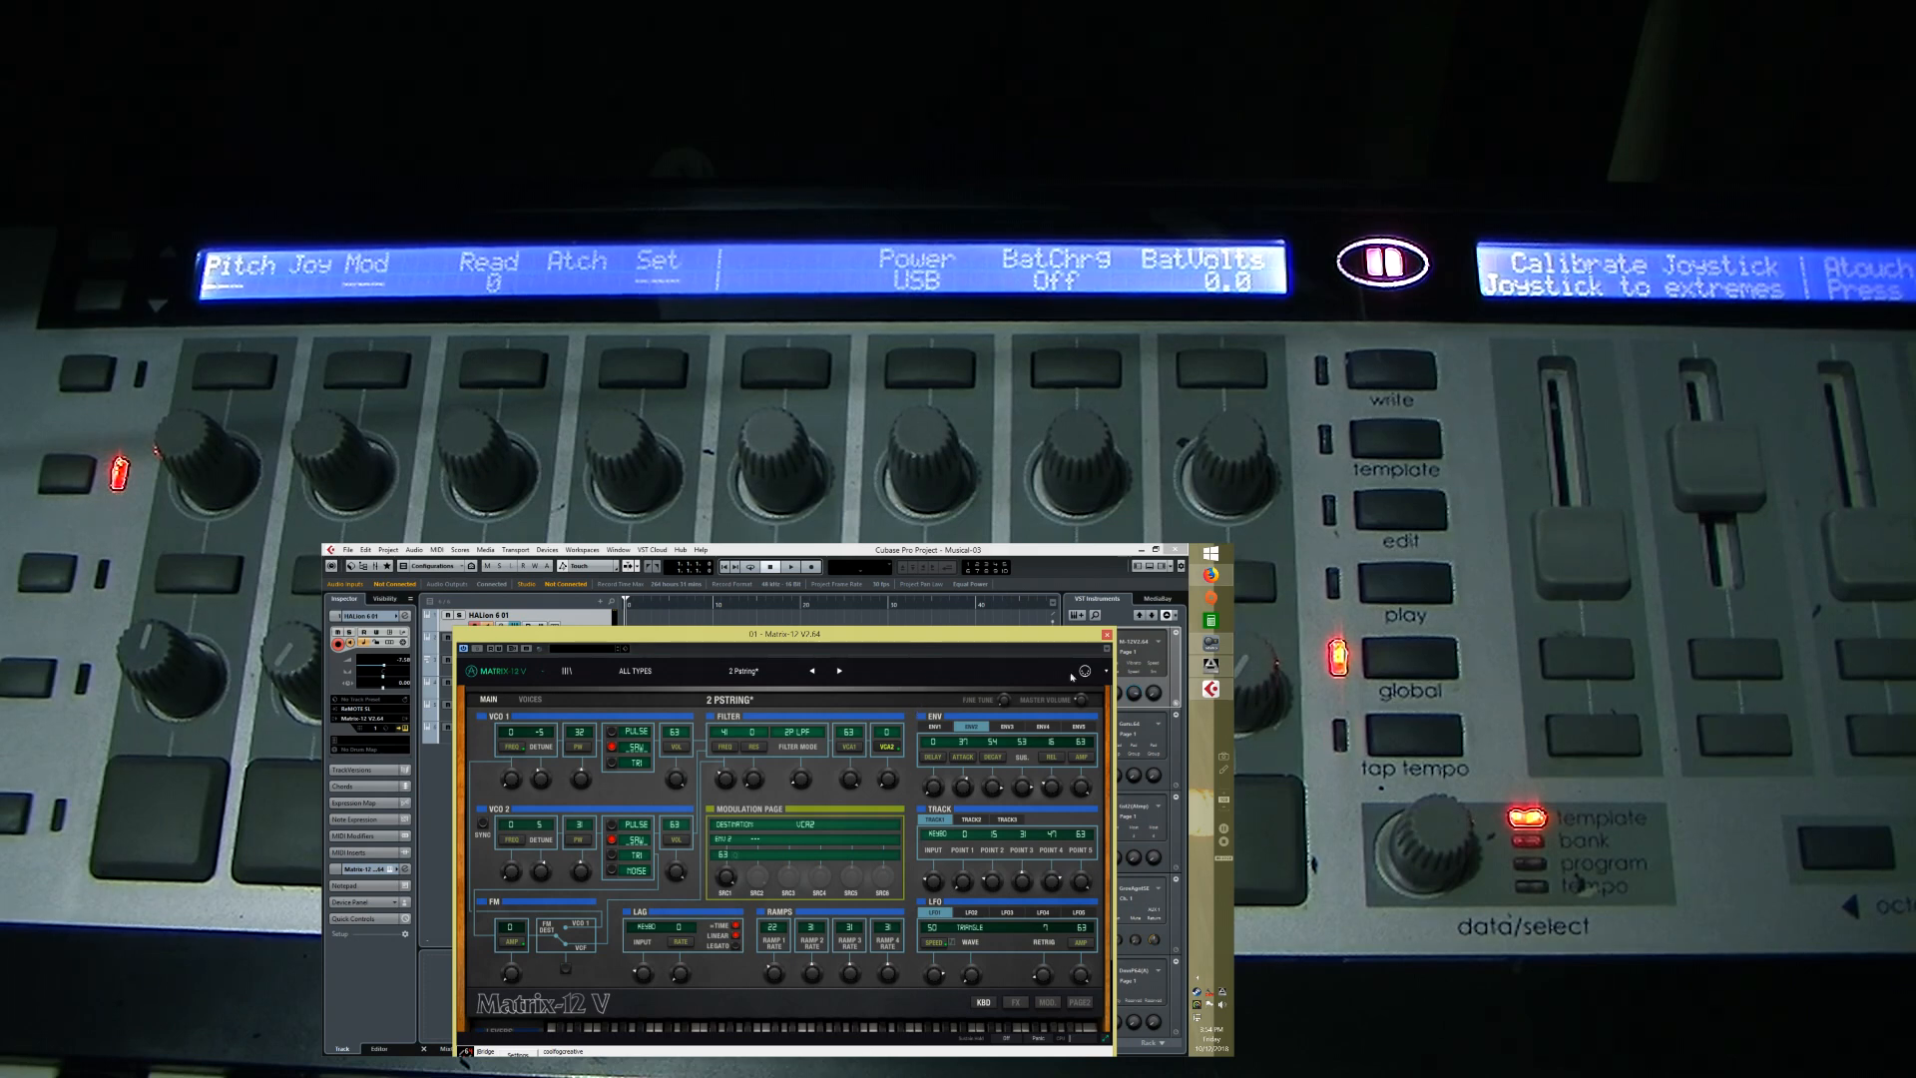
Step: Load another Matrix-12 V preset with the preset browser arrows
left_click(1080, 671)
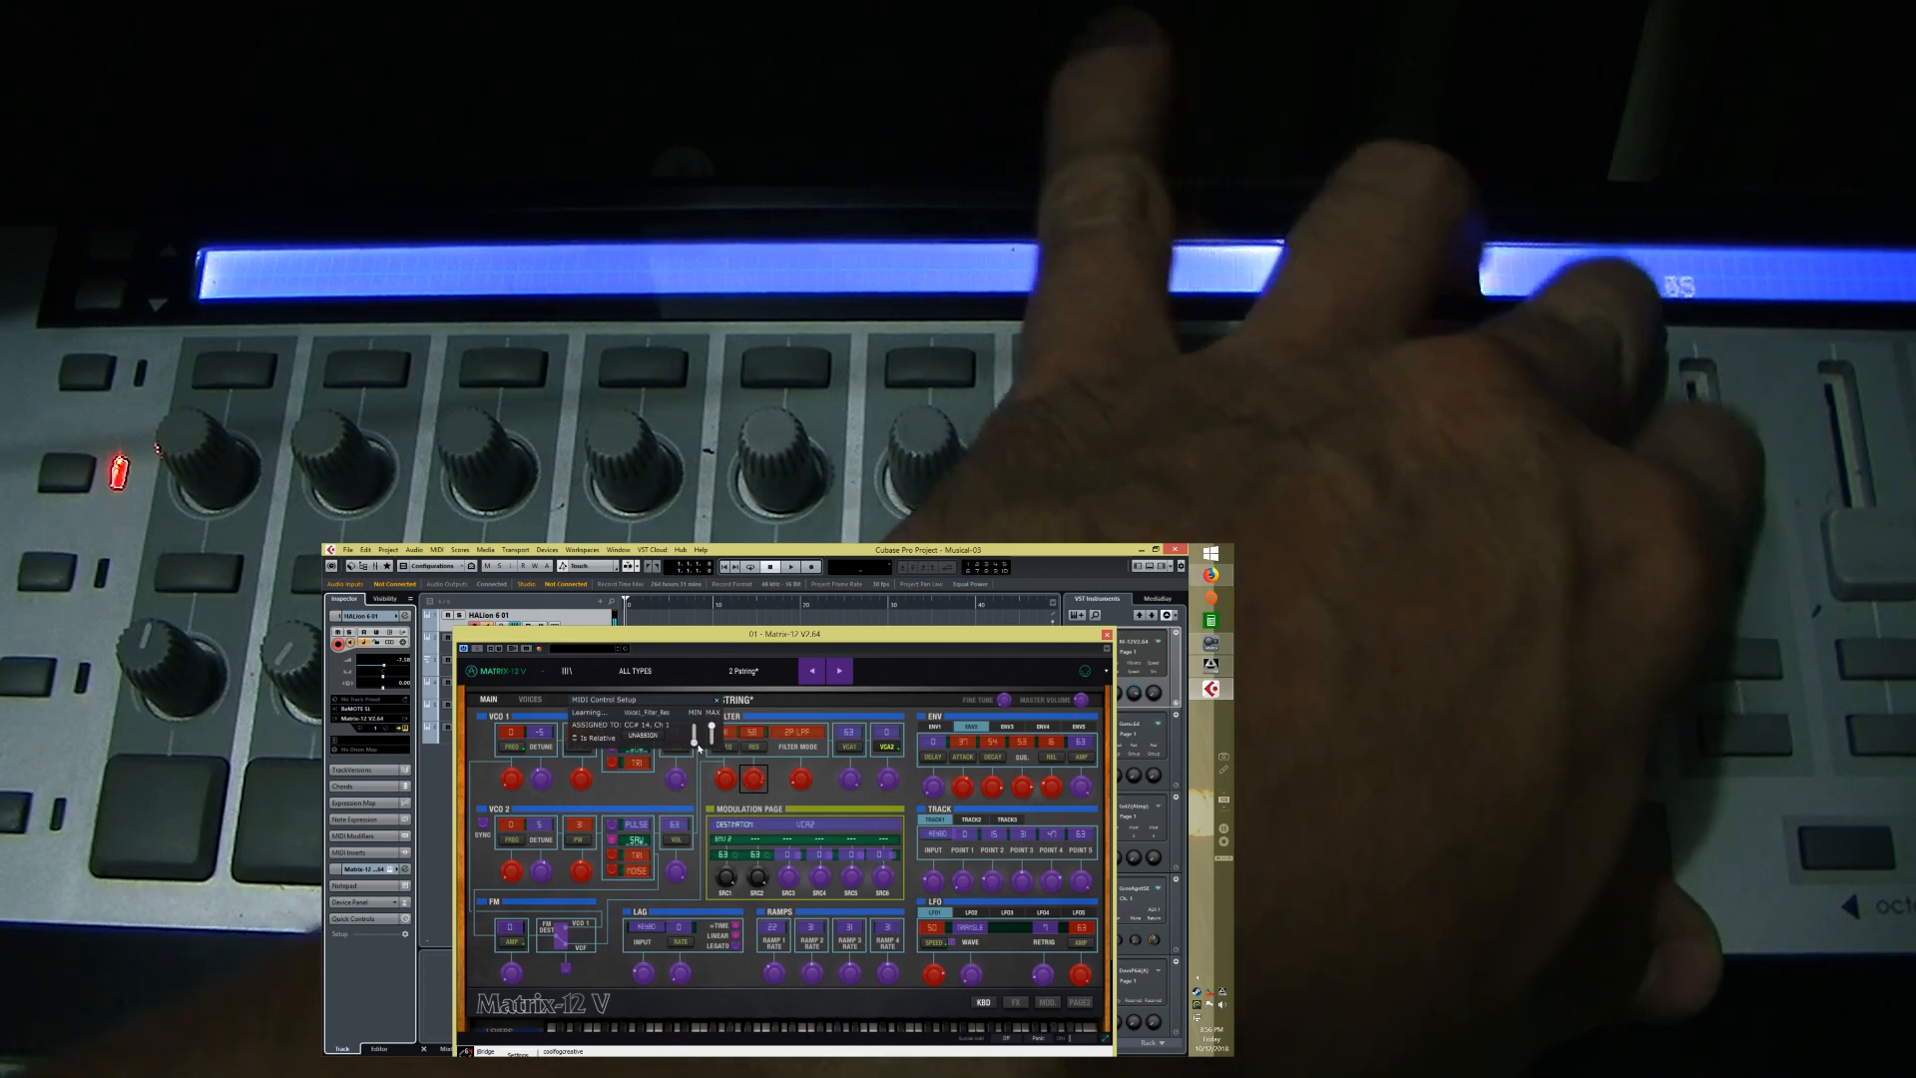
mouse_move(1099, 305)
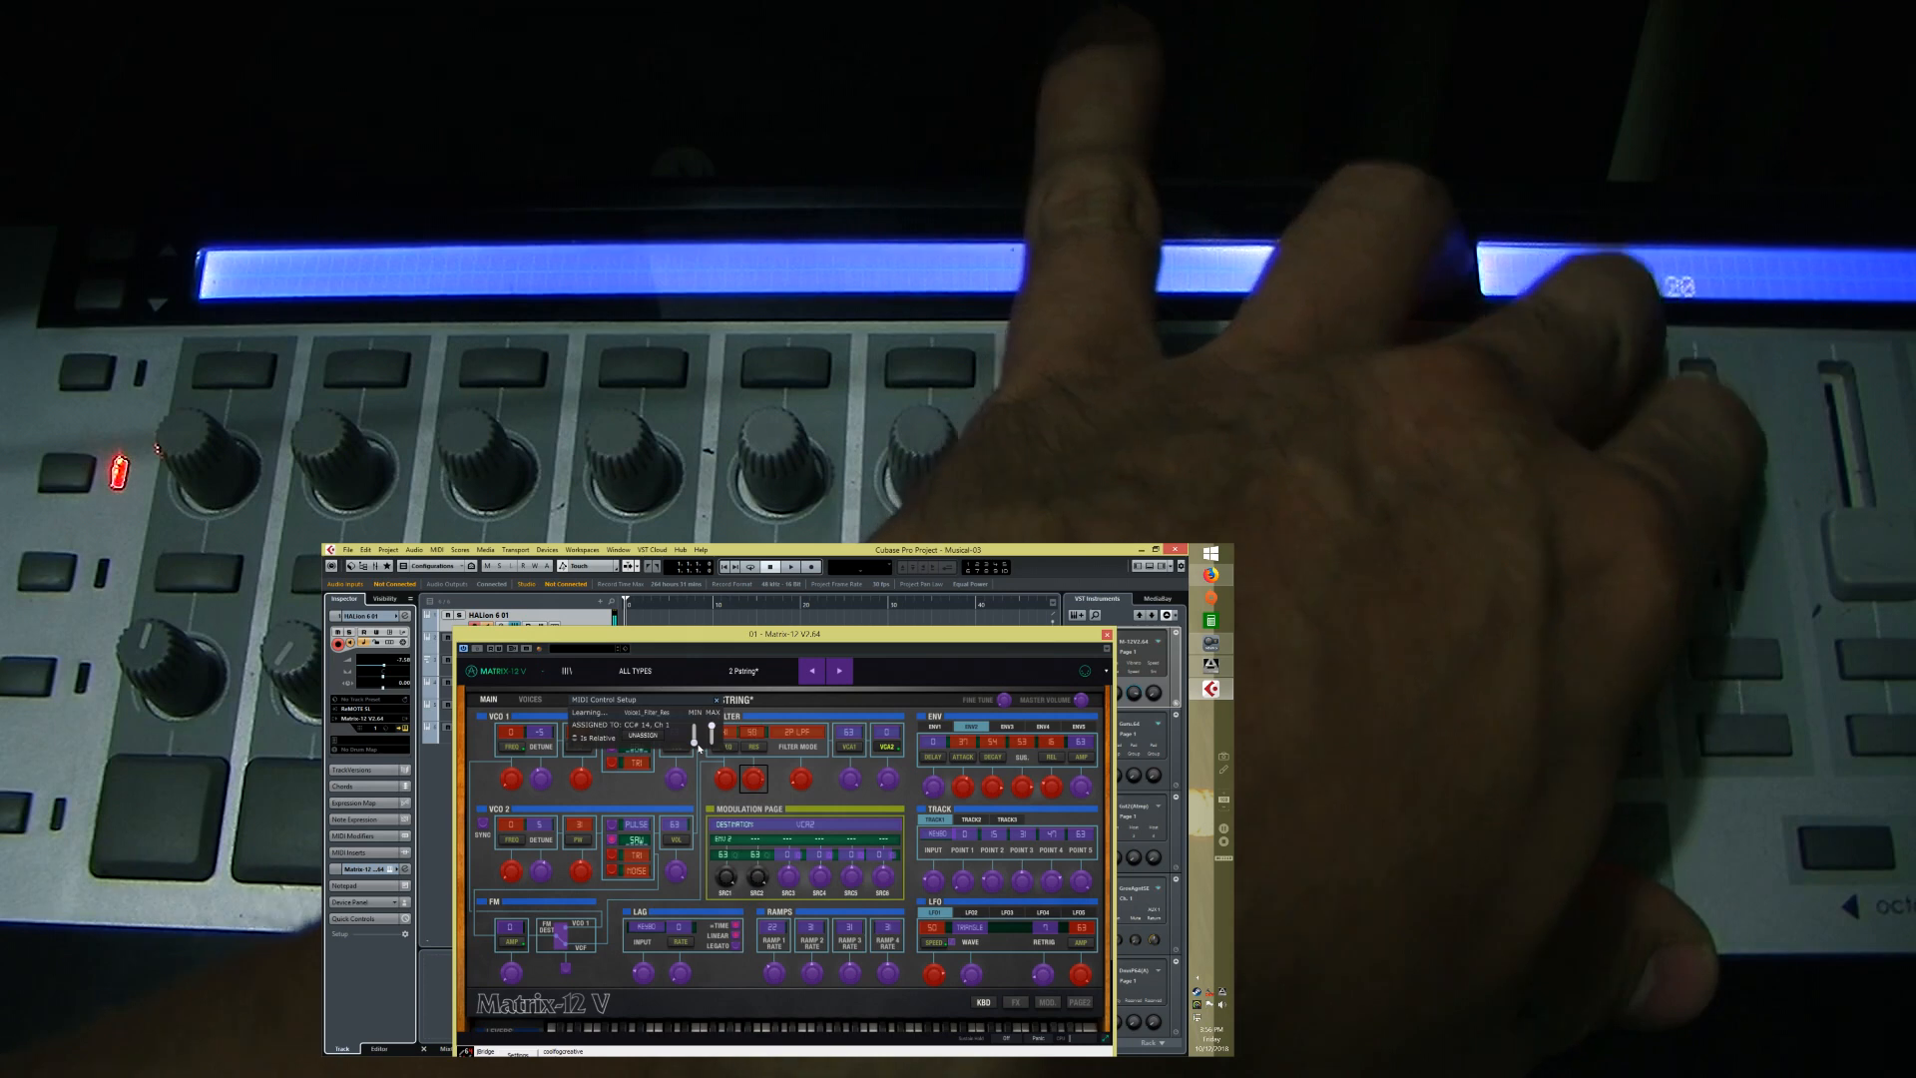